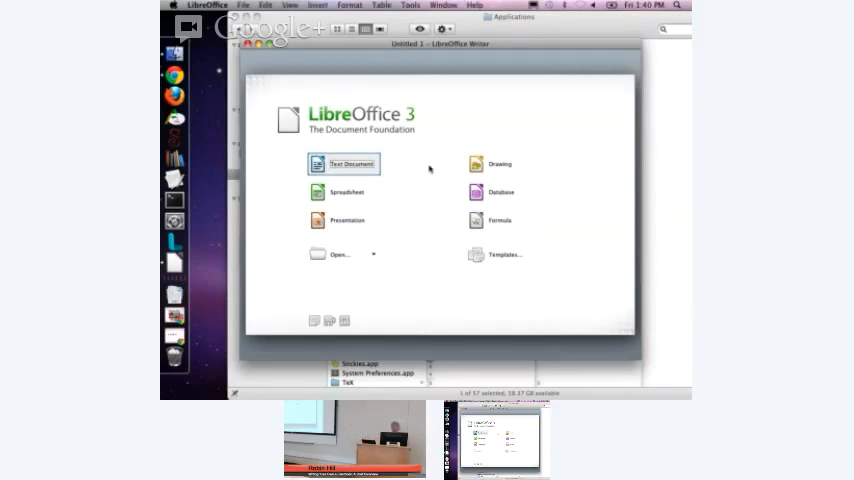
Create a new blank Writer text document from the LibreOffice Start Center
{"action": "left_click", "coordinate": [344, 163]}
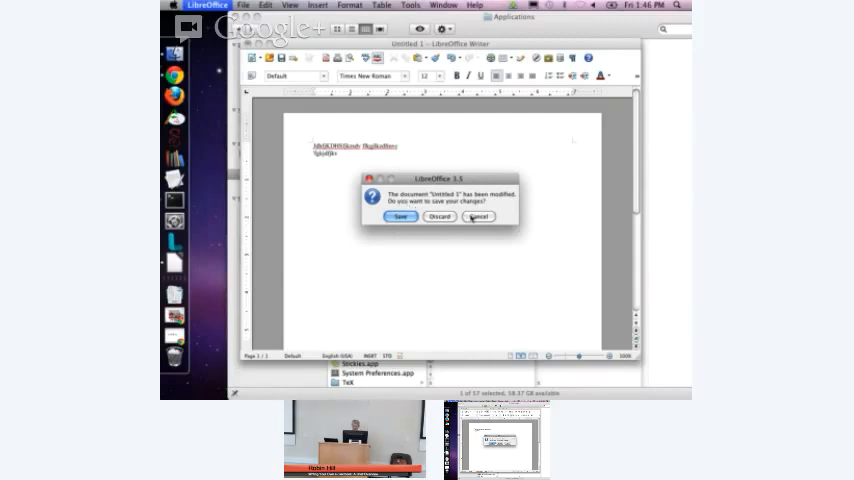
Answer the unsaved-changes prompt to close the Untitled 1 document
{"action": "left_click", "coordinate": [438, 217]}
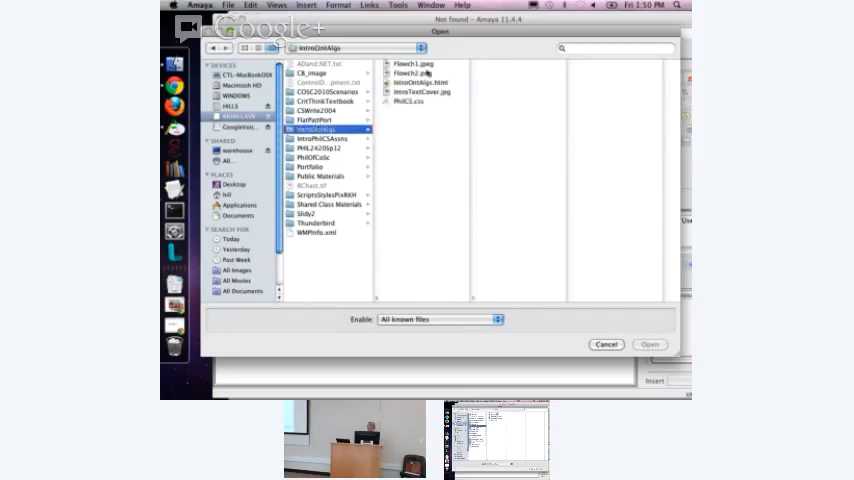
Open IntroOntAlgs.html from the Open dialog in a new Amaya tab
{"action": "left_click", "coordinate": [421, 82]}
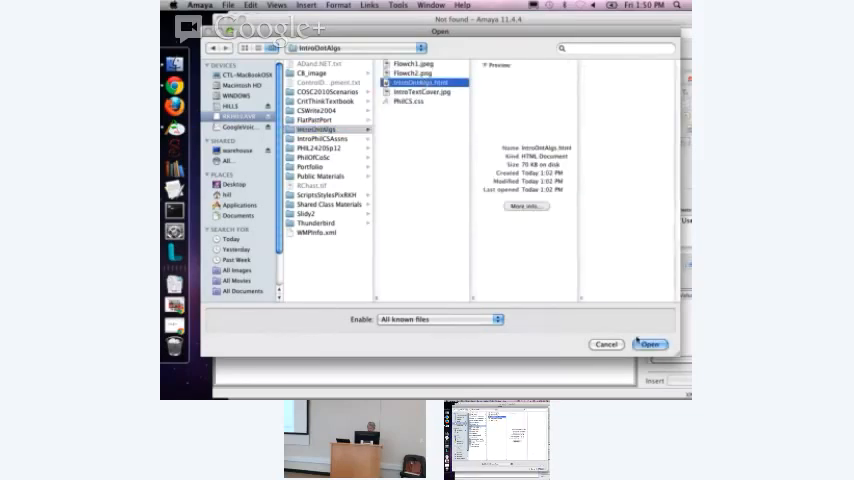
{"action": "left_click", "coordinate": [649, 344]}
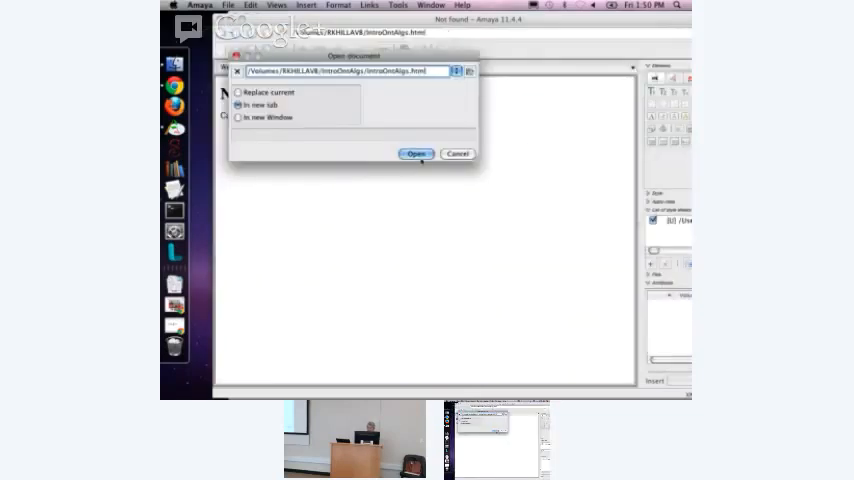
{"action": "left_click", "coordinate": [414, 153]}
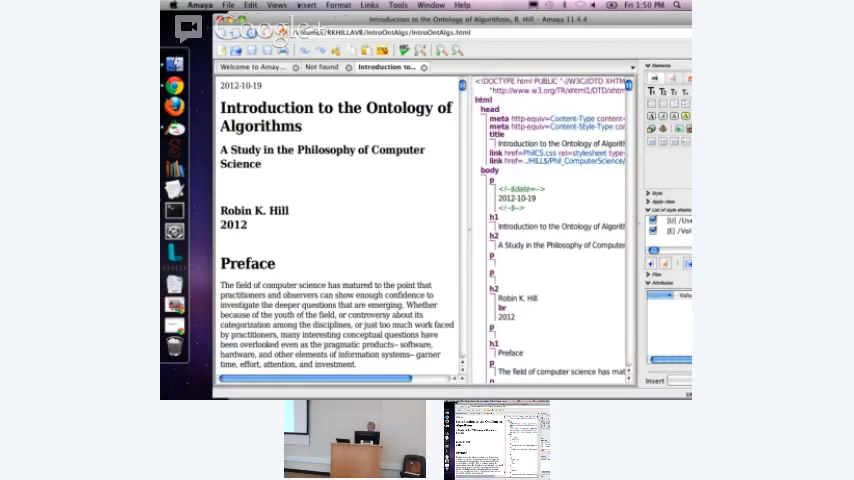
Open the Insert menu and close it again
{"action": "left_click", "coordinate": [306, 5]}
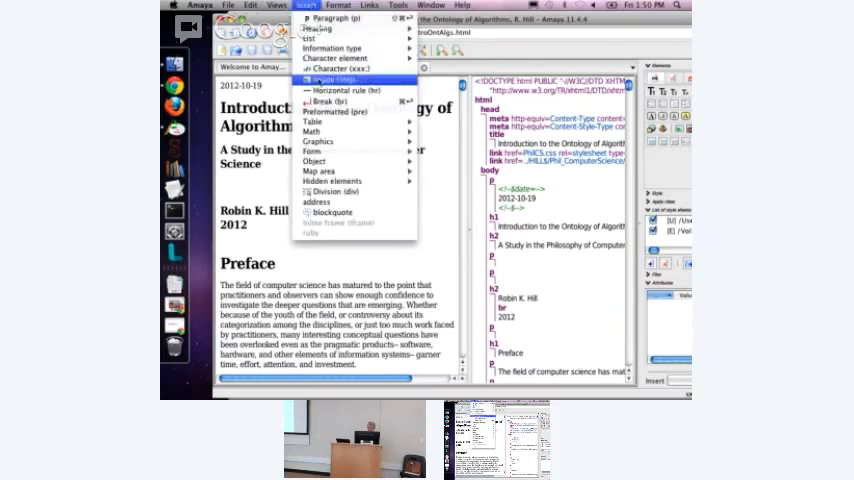
{"action": "left_click", "coordinate": [277, 5]}
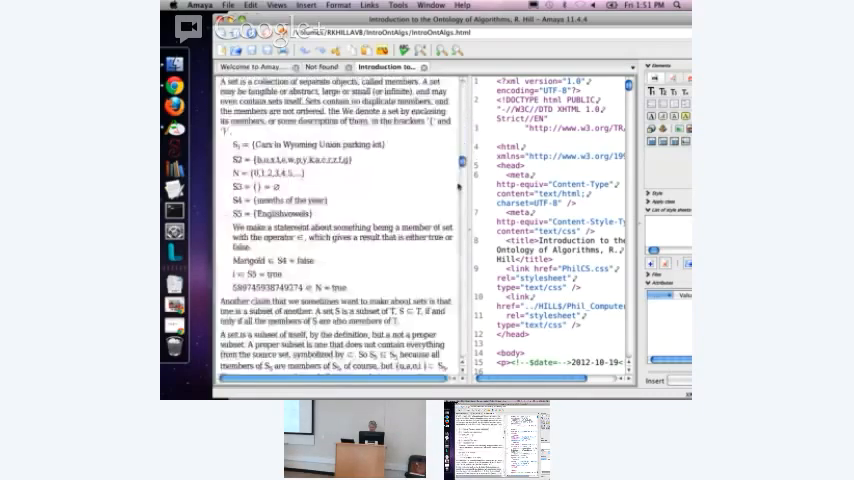
{"action": "scroll", "scroll_direction": "down", "scroll_amount": 3}
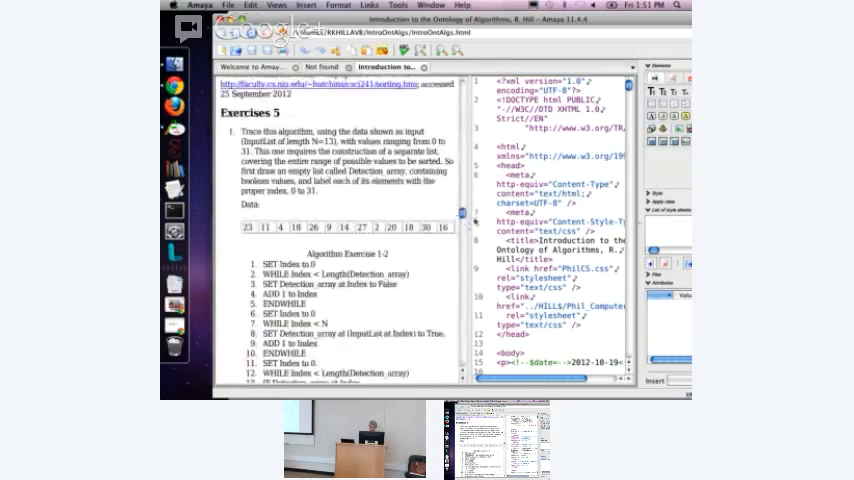
{"action": "scroll", "scroll_direction": "down", "scroll_amount": 3}
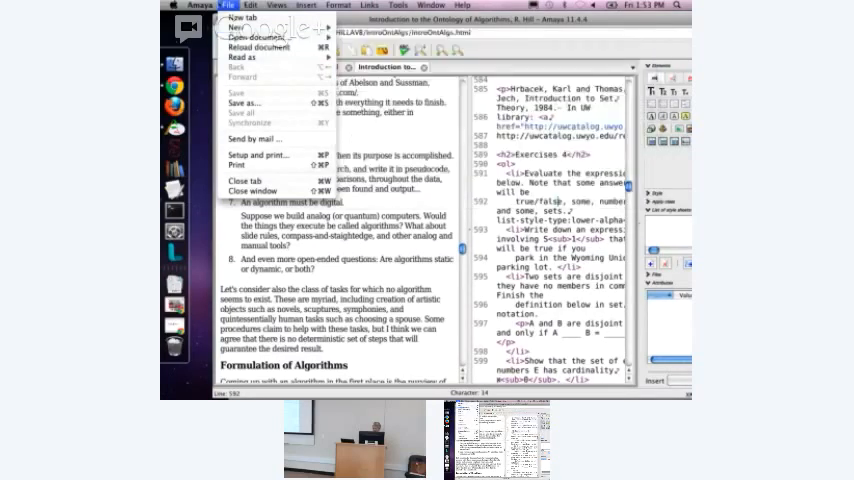
Open the PhilCS.css stylesheet in a new Amaya tab
{"action": "left_click", "coordinate": [255, 38]}
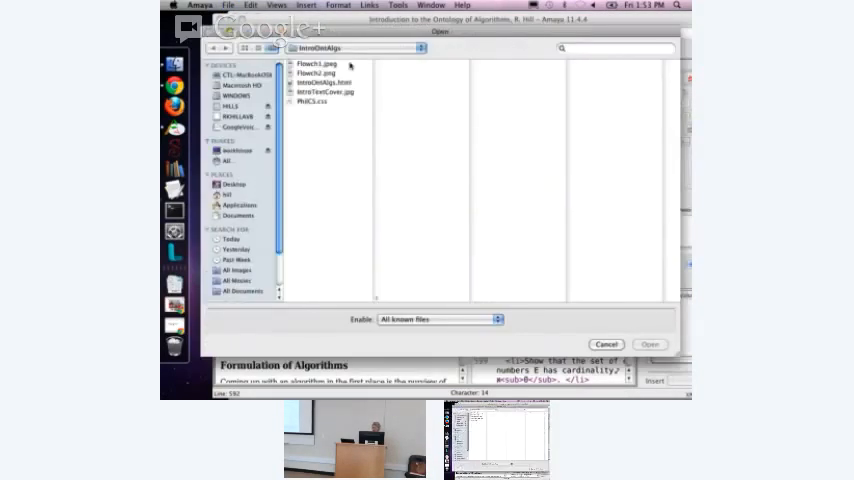
{"action": "left_click", "coordinate": [313, 101]}
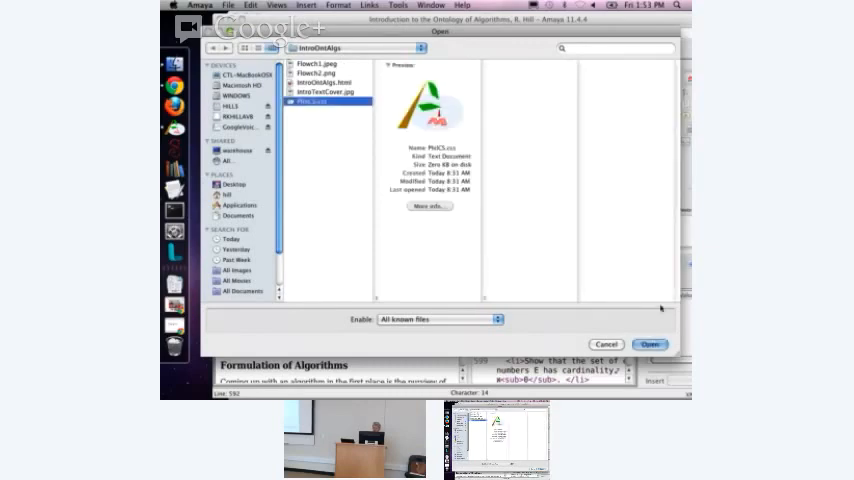
{"action": "left_click", "coordinate": [649, 344]}
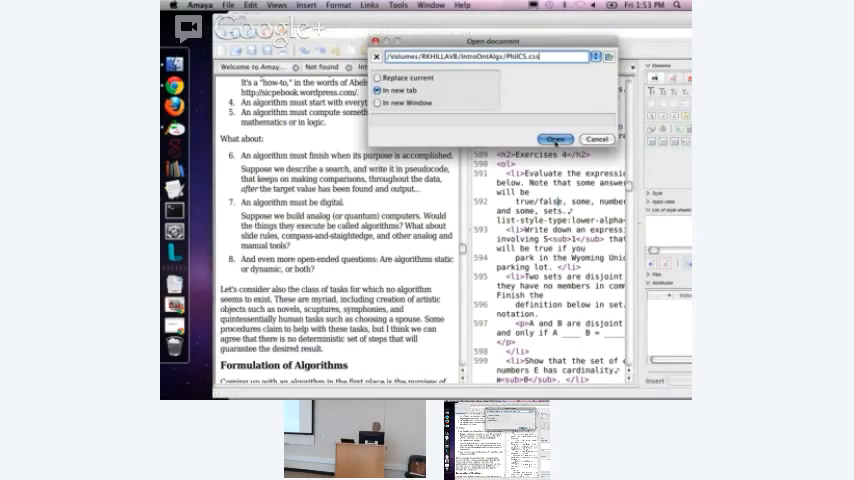
{"action": "left_click", "coordinate": [556, 139]}
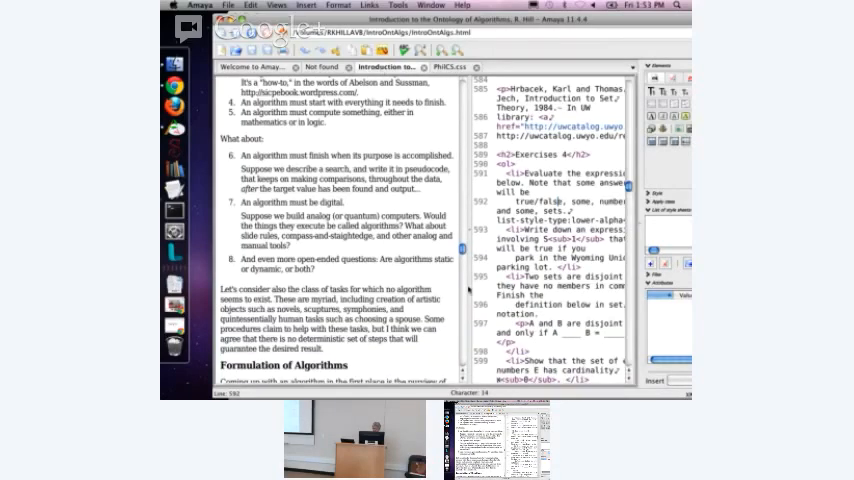
Scroll down through the book to the Selection Sort algorithm table caption
{"action": "scroll", "scroll_direction": "down", "scroll_amount": 3}
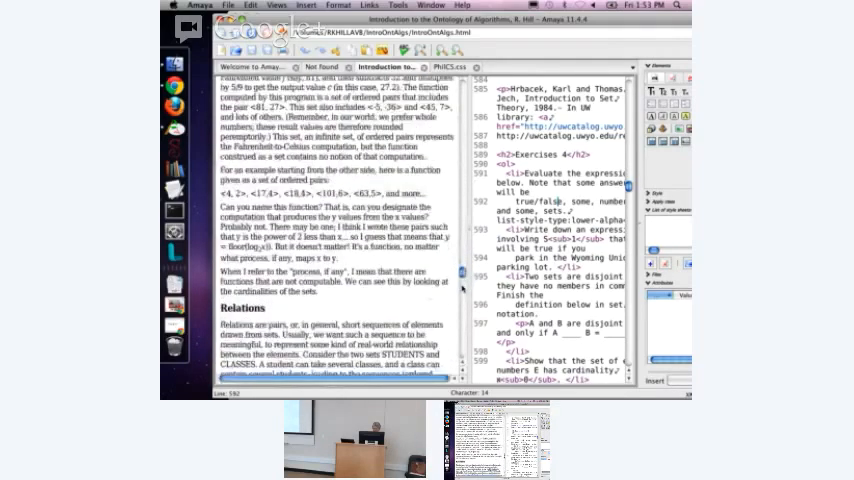
{"action": "scroll", "scroll_direction": "down", "scroll_amount": 3}
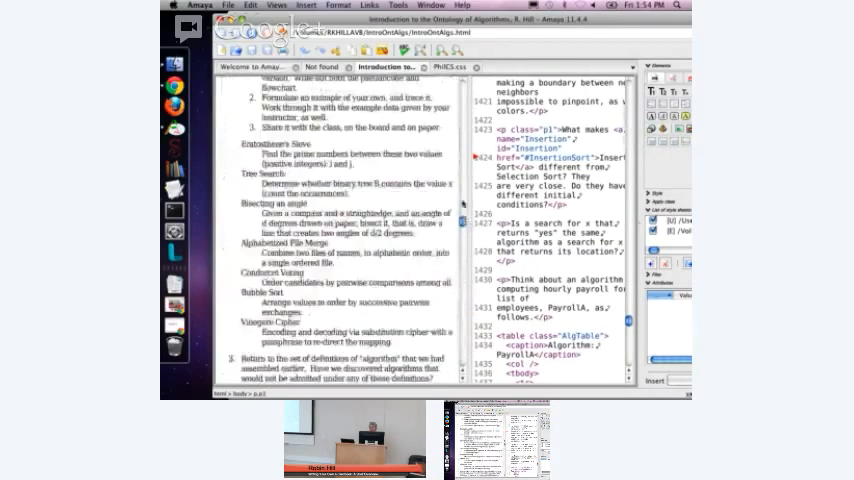
{"action": "scroll", "scroll_direction": "down", "scroll_amount": 3}
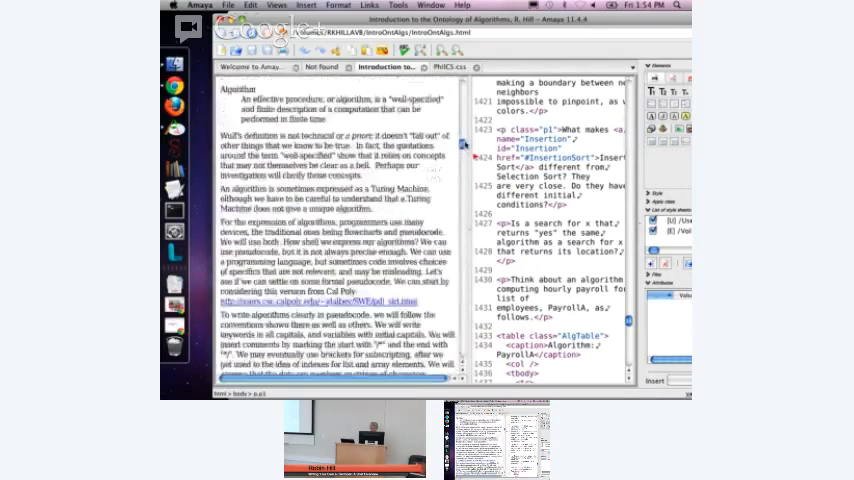
{"action": "scroll", "scroll_direction": "down", "scroll_amount": 3}
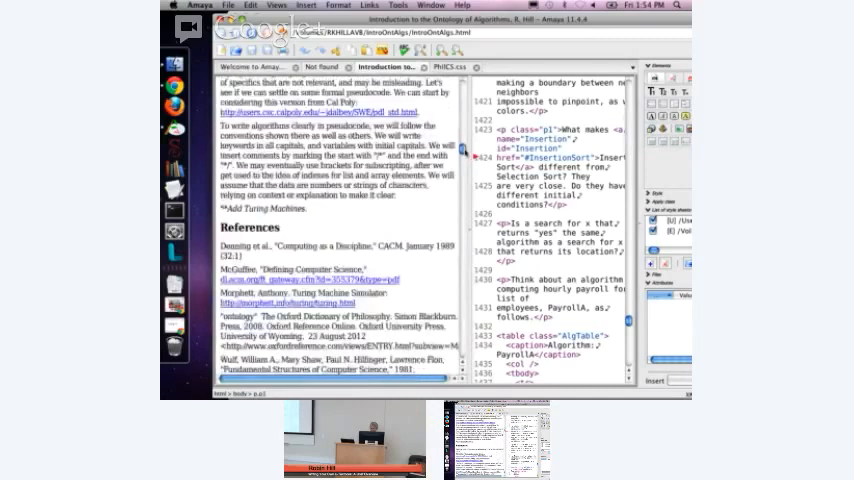
{"action": "scroll", "scroll_direction": "down", "scroll_amount": 3}
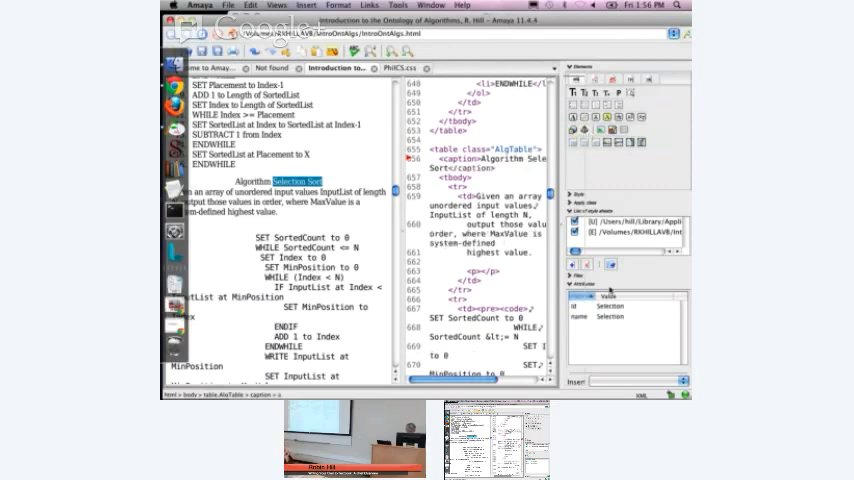
{"action": "mouse_move", "coordinate": [610, 320]}
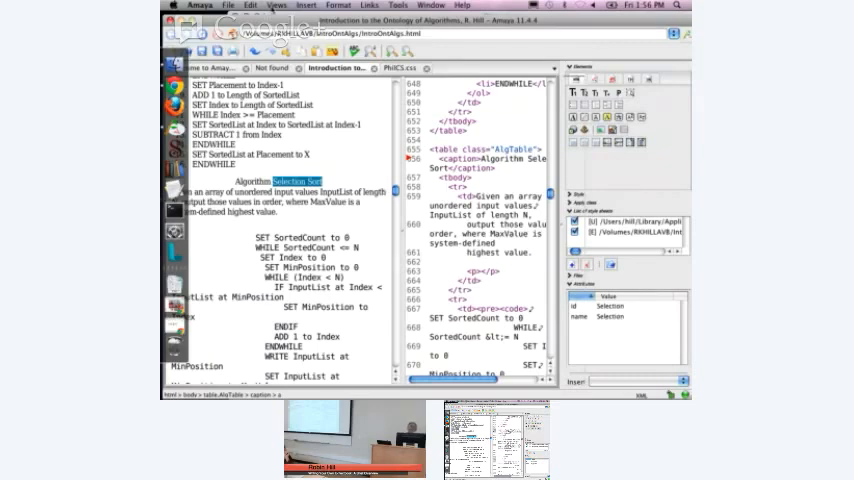
Scroll to Chapter 8's 'What makes Insertion Sort different from Selection Sort?' passage
{"action": "left_click", "coordinate": [276, 5]}
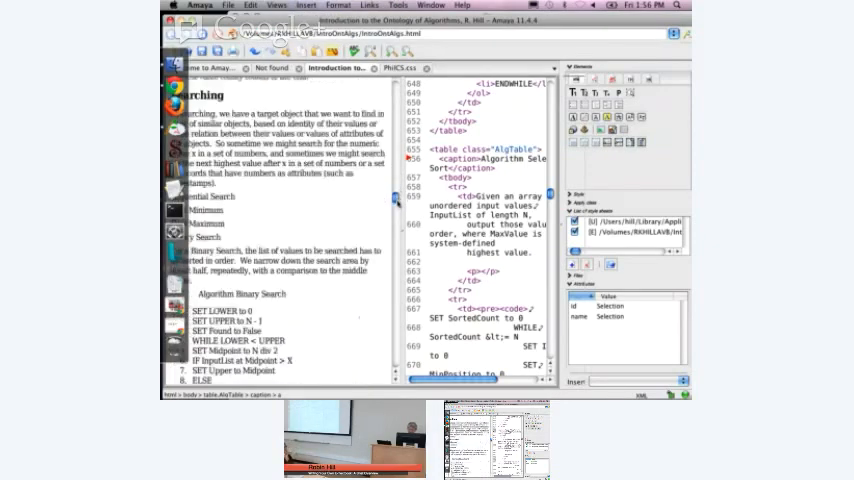
{"action": "scroll", "scroll_direction": "down", "scroll_amount": 3}
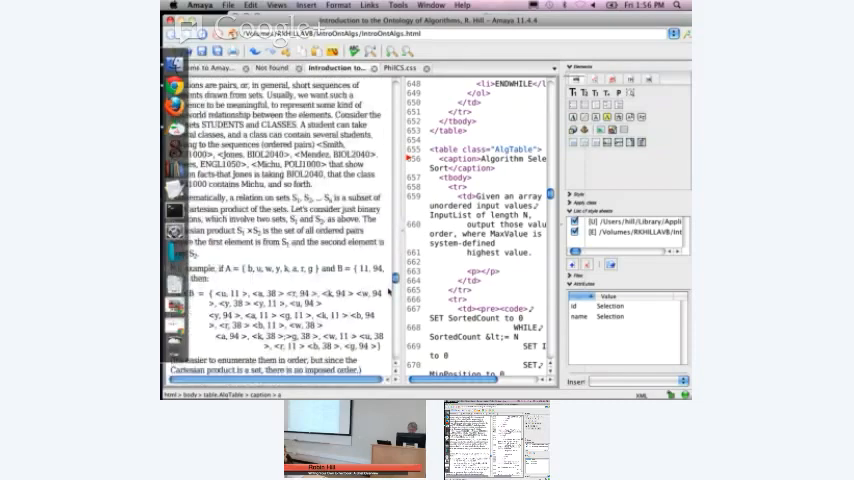
{"action": "scroll", "scroll_direction": "down", "scroll_amount": 3}
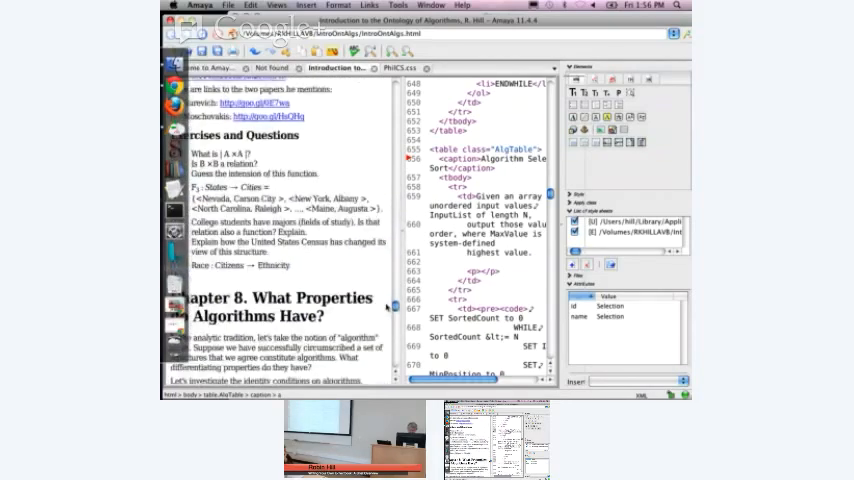
{"action": "scroll", "scroll_direction": "down", "scroll_amount": 3}
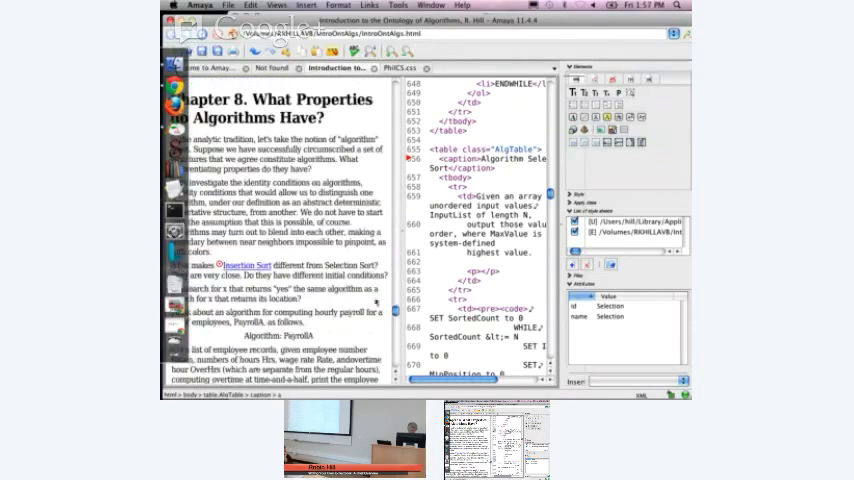
{"action": "scroll", "scroll_direction": "down", "scroll_amount": 3}
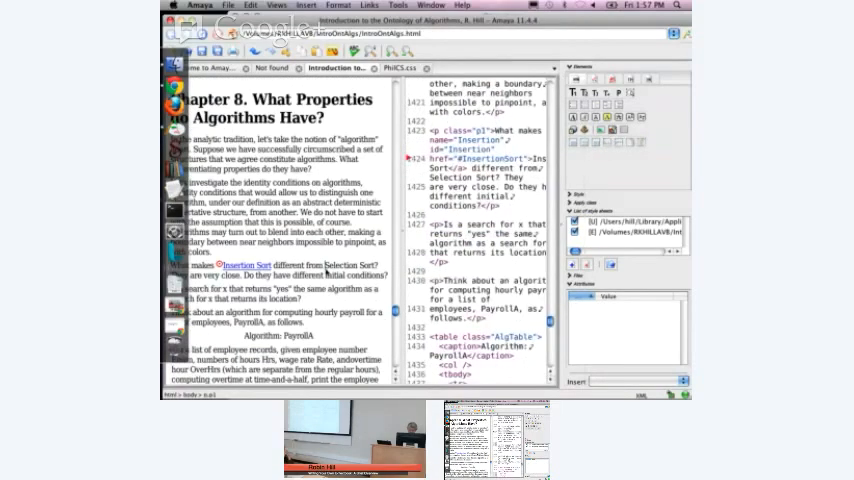
Select 'Selection Sort' in the Chapter 8 question and link it to #Selection
{"action": "left_click_drag", "start_coordinate": [195, 265], "coordinate": [384, 277]}
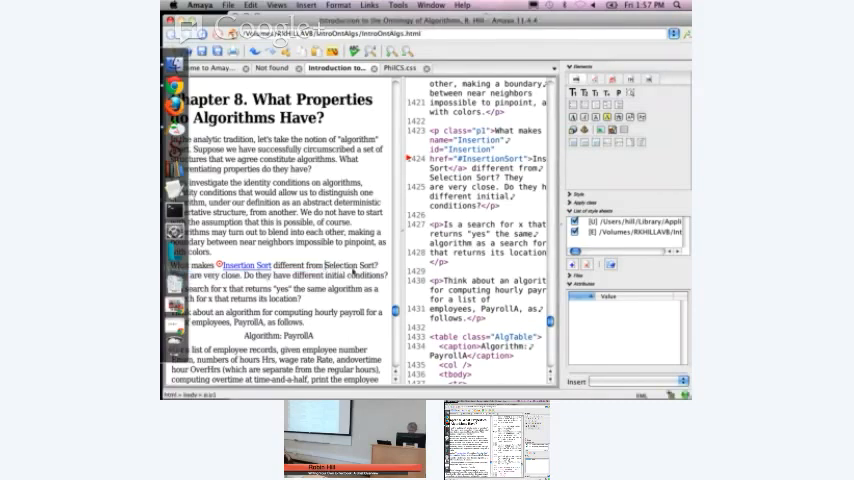
{"action": "double_click", "coordinate": [347, 265]}
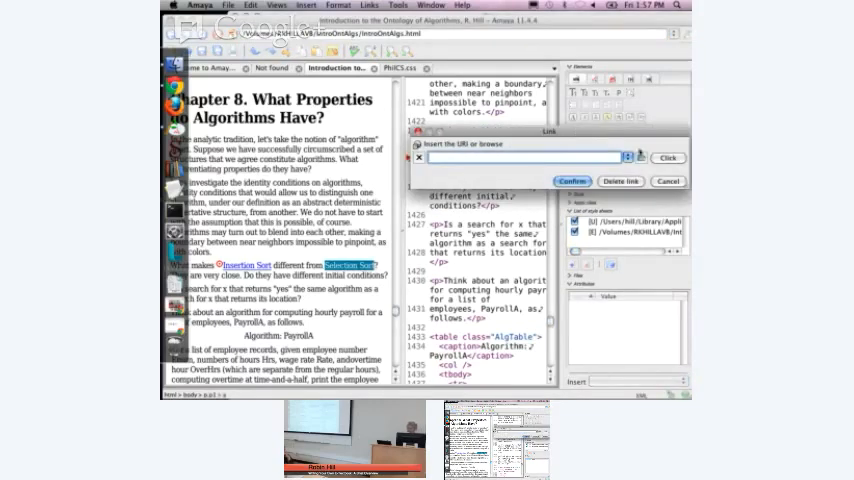
{"action": "left_click", "coordinate": [573, 181]}
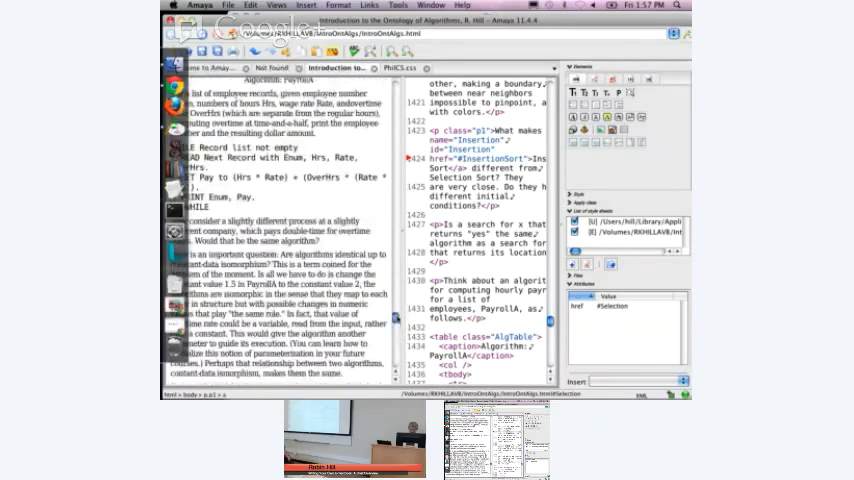
{"action": "scroll", "scroll_direction": "down", "scroll_amount": 3}
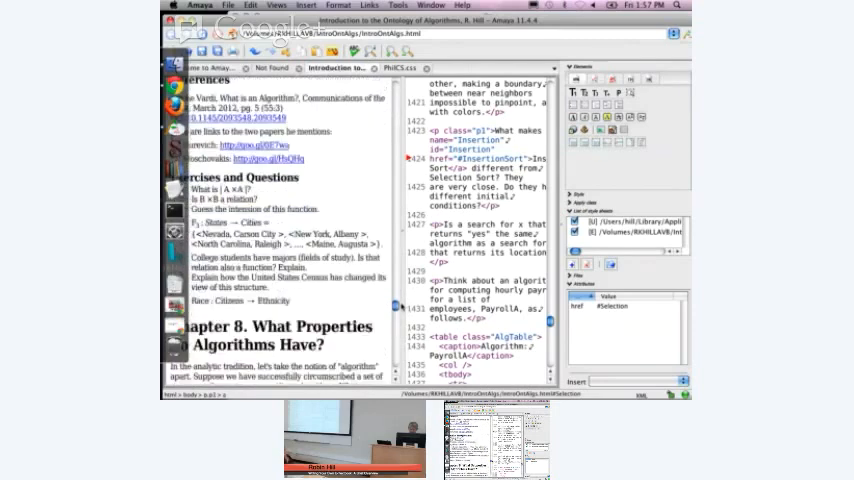
{"action": "scroll", "scroll_direction": "down", "scroll_amount": 3}
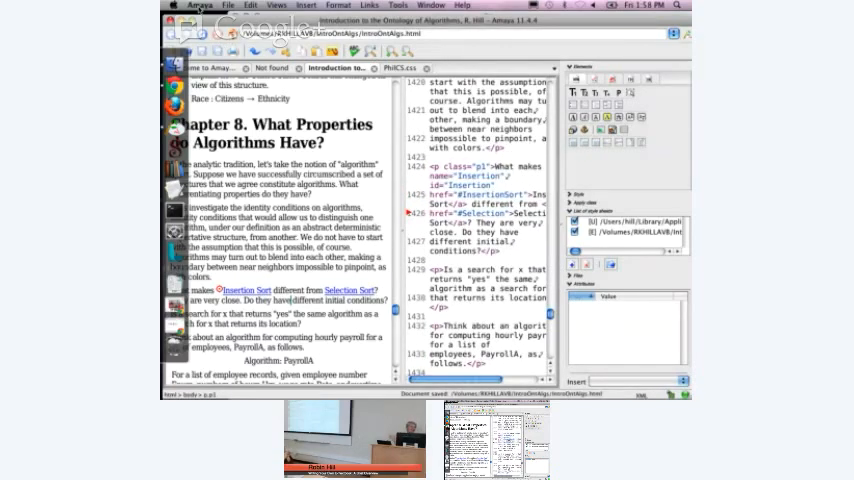
Close the Amaya window and confirm closing all four open tabs
{"action": "left_click", "coordinate": [200, 5]}
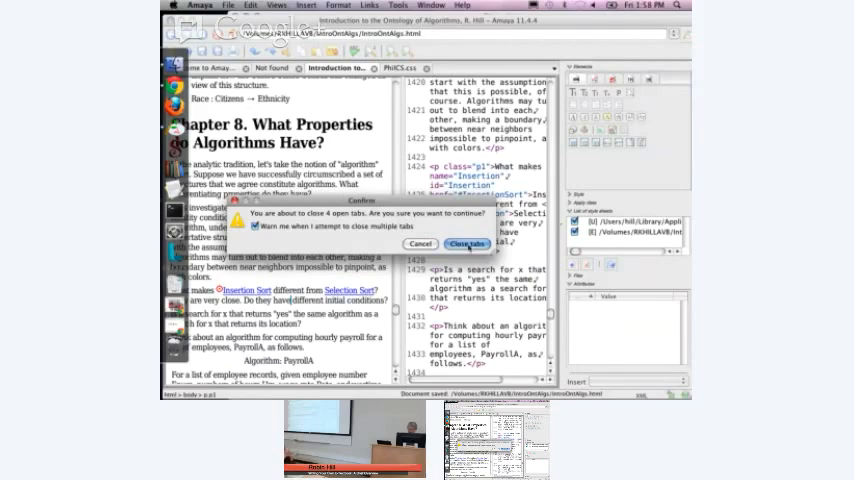
{"action": "left_click", "coordinate": [466, 243]}
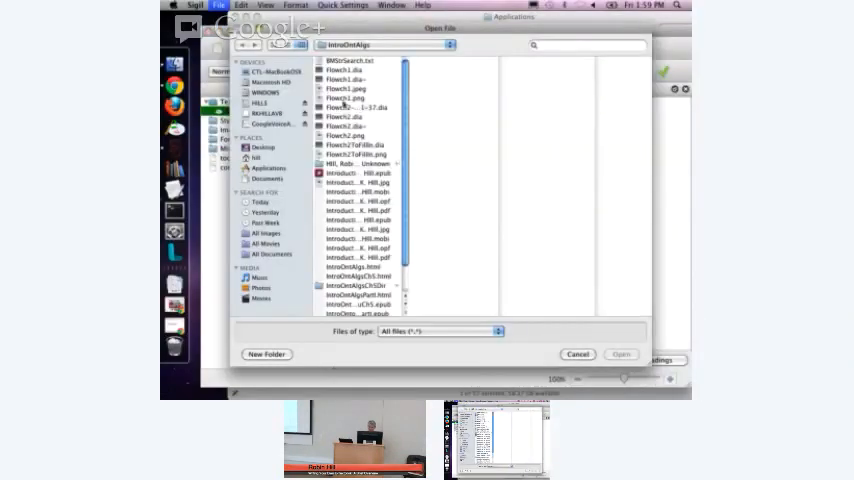
Choose IntroOntAlgs.html from the IntroOntAlgs folder in Sigil's Open File dialog
{"action": "left_click", "coordinate": [263, 114]}
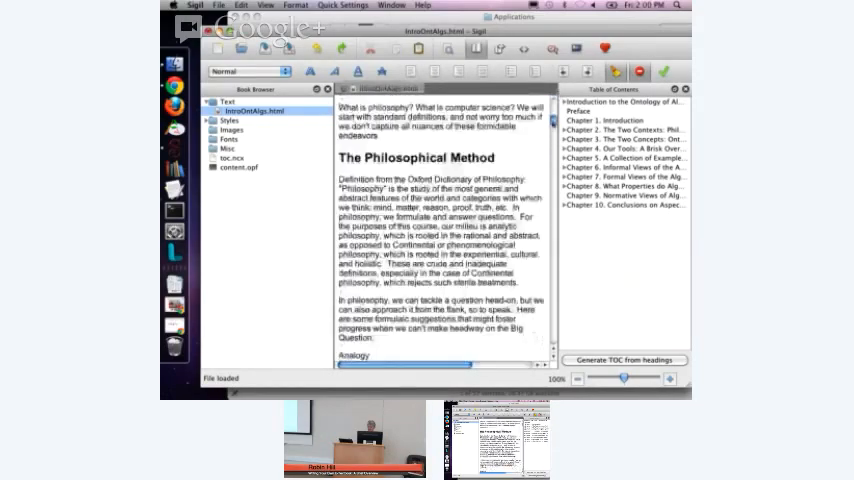
{"action": "scroll", "scroll_direction": "down", "scroll_amount": 3}
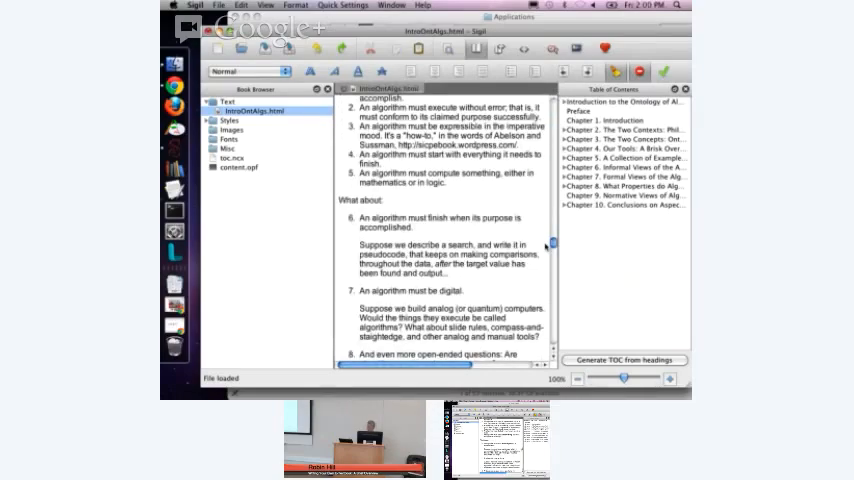
{"action": "scroll", "scroll_direction": "down", "scroll_amount": 3}
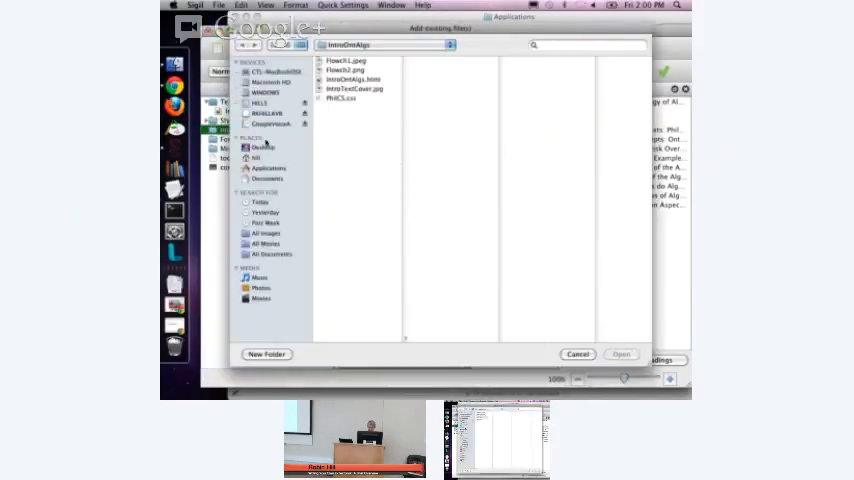
Pick IntroTextCover.jpg from the IntroOntAlgs folder on the drive and add it to the book
{"action": "left_click", "coordinate": [267, 113]}
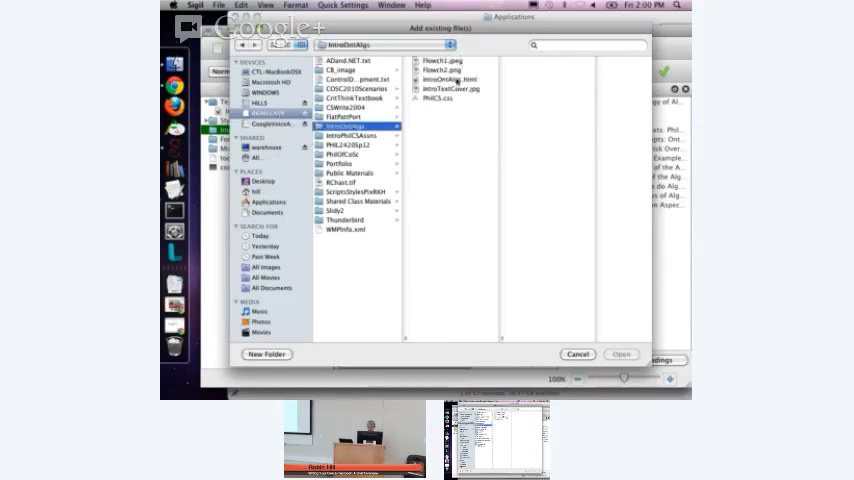
{"action": "left_click", "coordinate": [450, 88]}
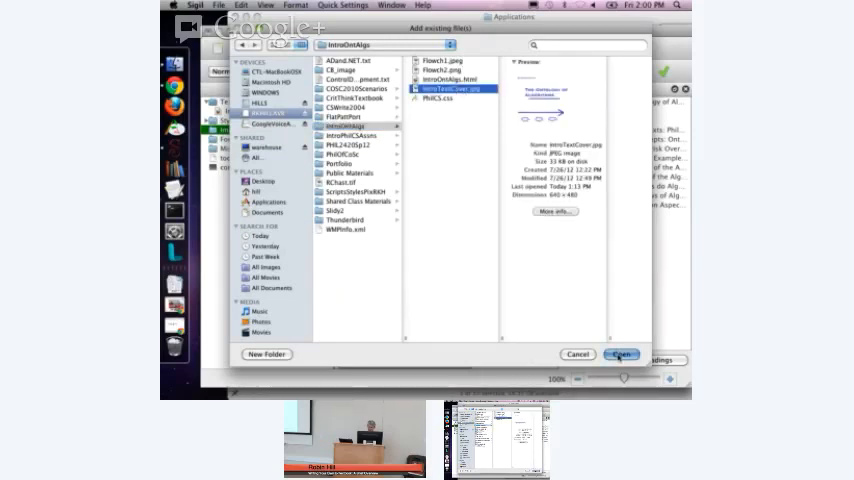
{"action": "left_click", "coordinate": [621, 354]}
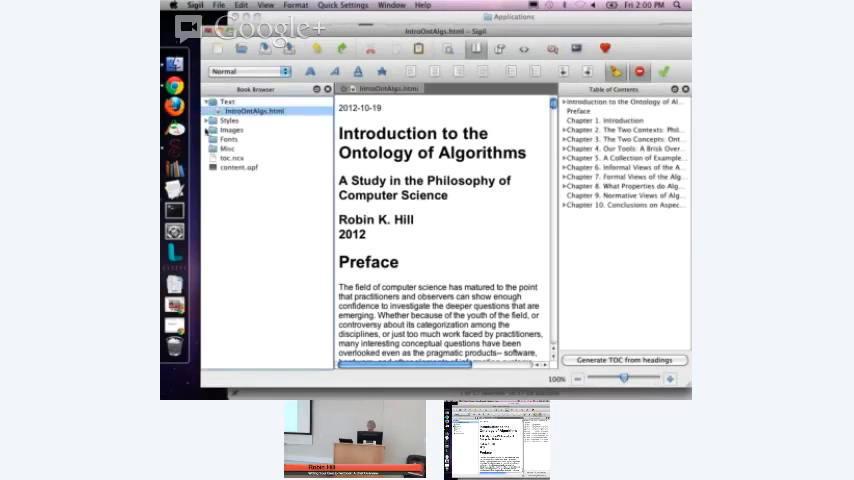
Expand the Images folder and open the context menu for IntroTextCover.jpg
{"action": "left_click", "coordinate": [210, 129]}
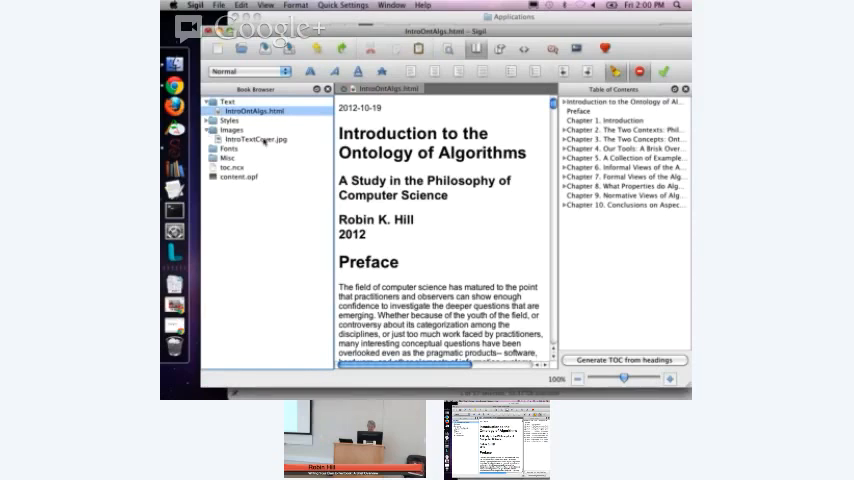
{"action": "right_click", "coordinate": [256, 139]}
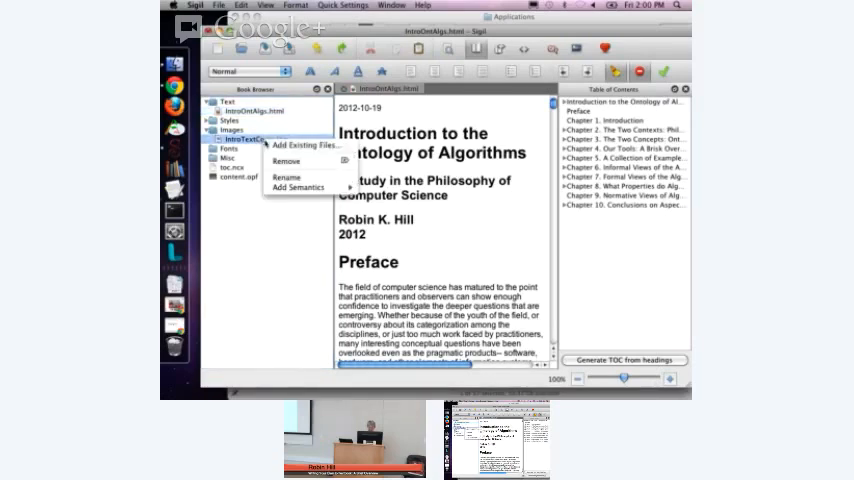
{"action": "mouse_move", "coordinate": [296, 187]}
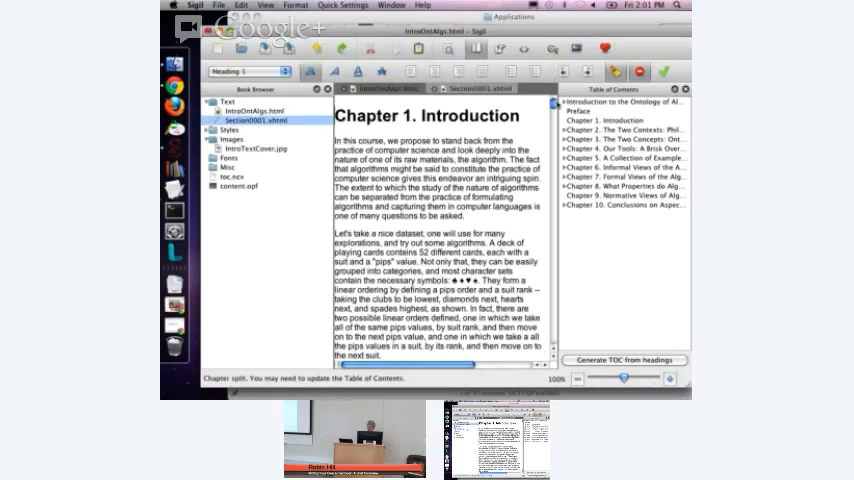
Scroll through the text and split the book at the start of Chapter 7
{"action": "scroll", "scroll_direction": "down", "scroll_amount": 3}
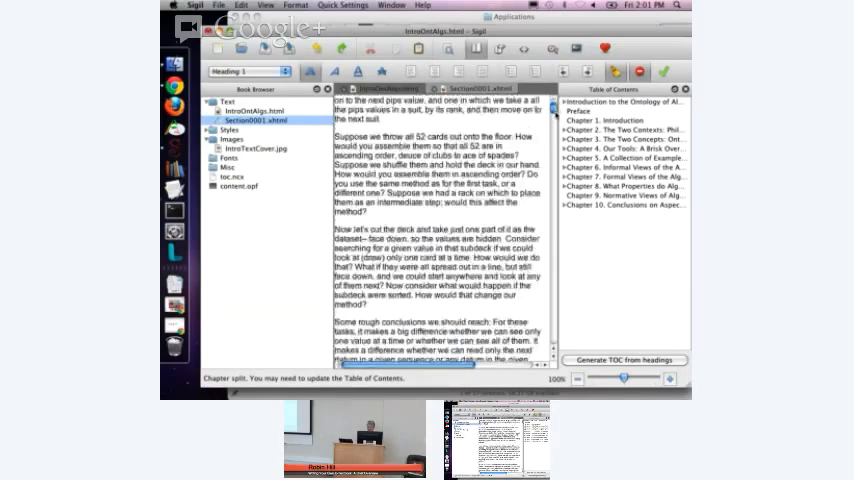
{"action": "scroll", "scroll_direction": "down", "scroll_amount": 3}
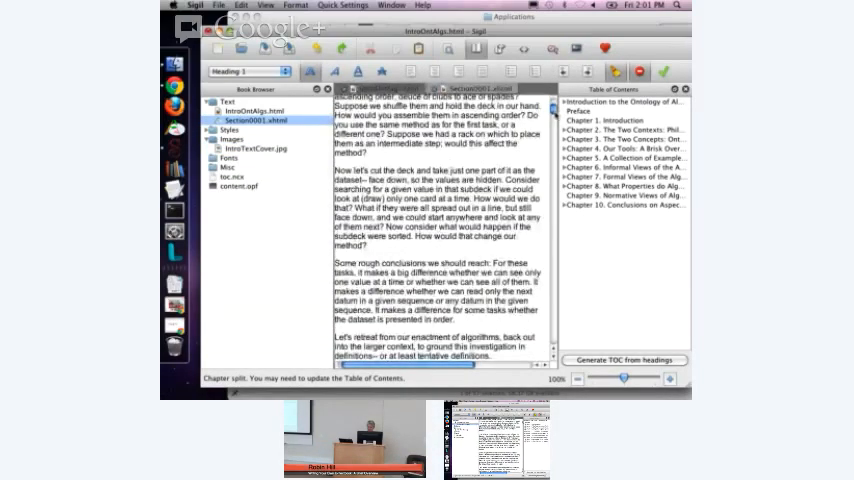
{"action": "scroll", "scroll_direction": "down", "scroll_amount": 3}
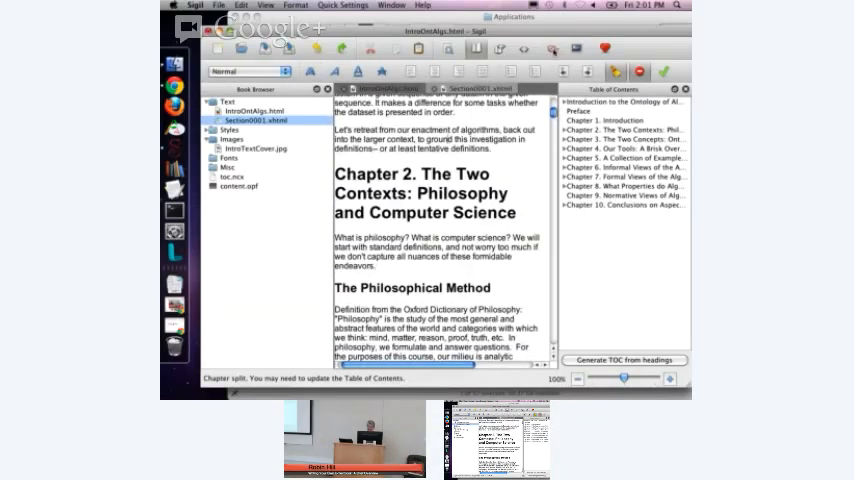
{"action": "mouse_move", "coordinate": [574, 48]}
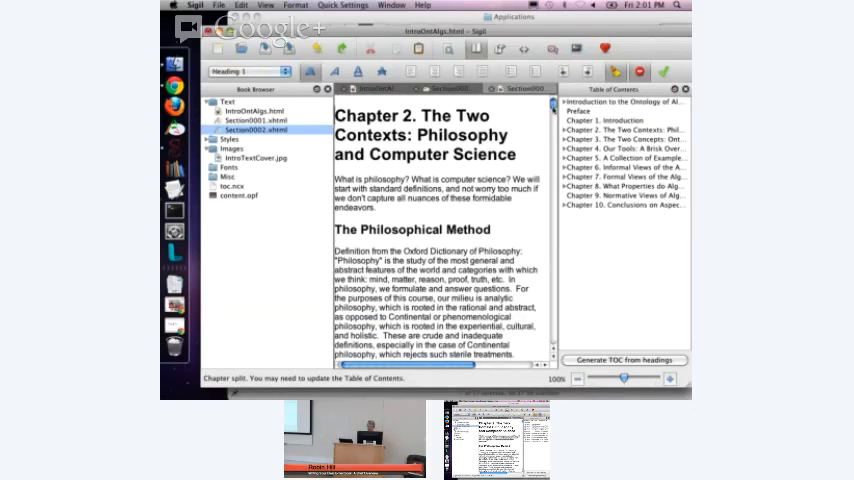
{"action": "scroll", "scroll_direction": "down", "scroll_amount": 3}
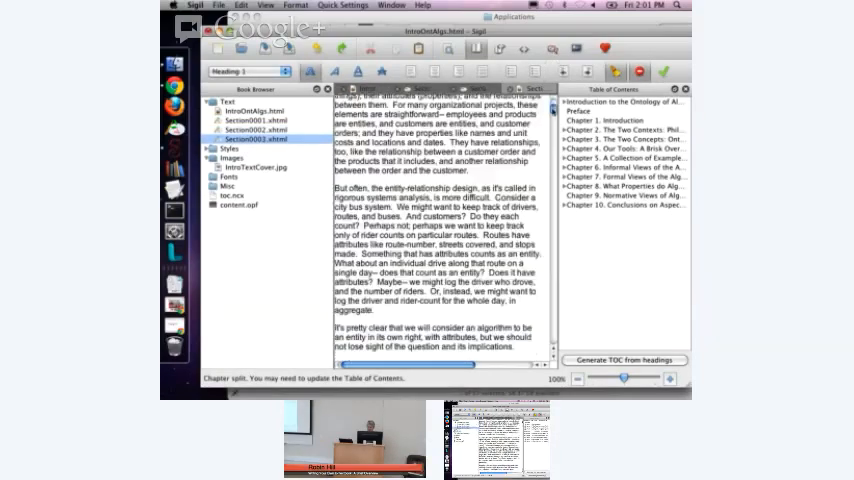
{"action": "scroll", "scroll_direction": "down", "scroll_amount": 3}
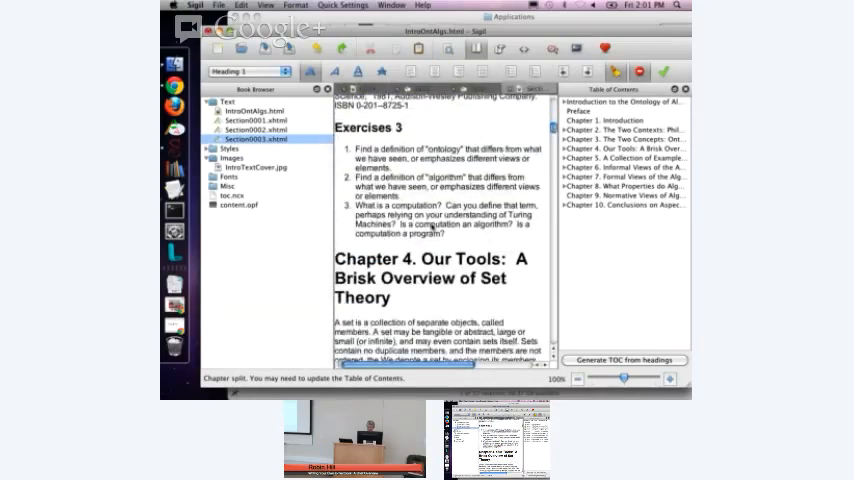
{"action": "left_click", "coordinate": [256, 148]}
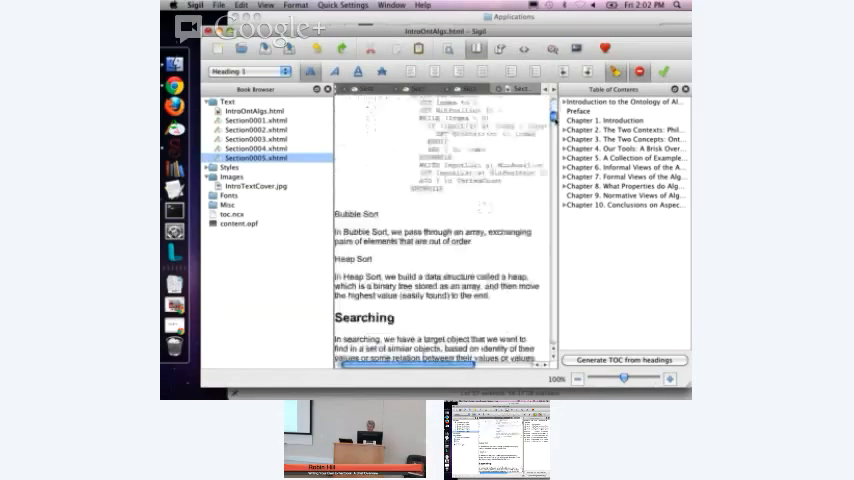
{"action": "scroll", "scroll_direction": "down", "scroll_amount": 3}
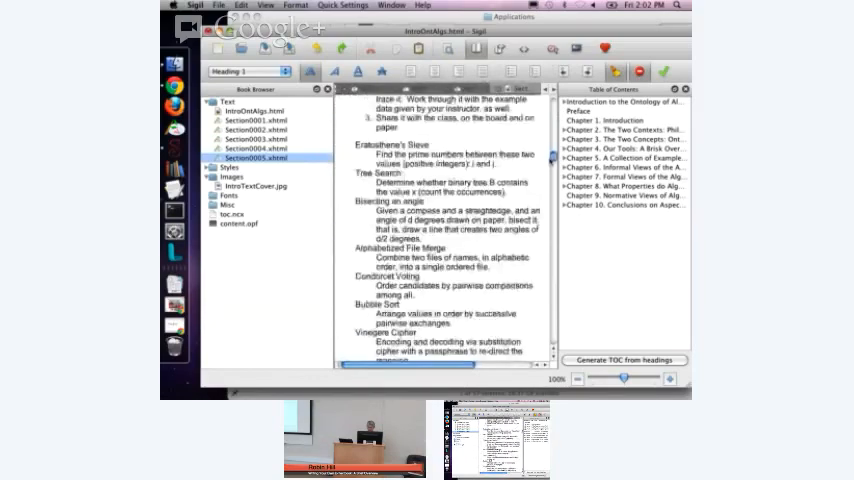
{"action": "scroll", "scroll_direction": "down", "scroll_amount": 3}
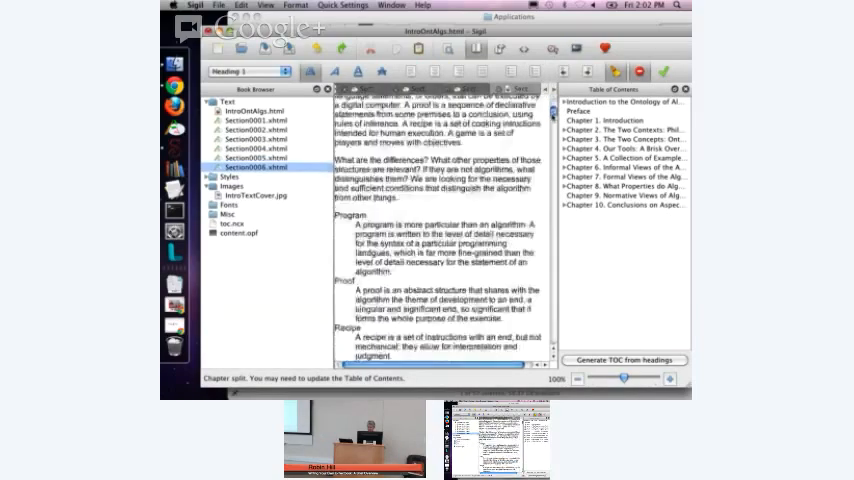
{"action": "scroll", "scroll_direction": "down", "scroll_amount": 3}
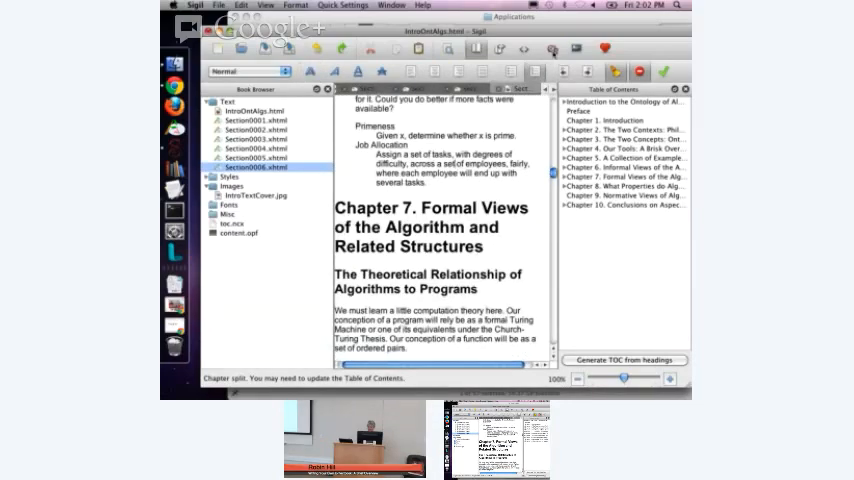
{"action": "left_click", "coordinate": [256, 176]}
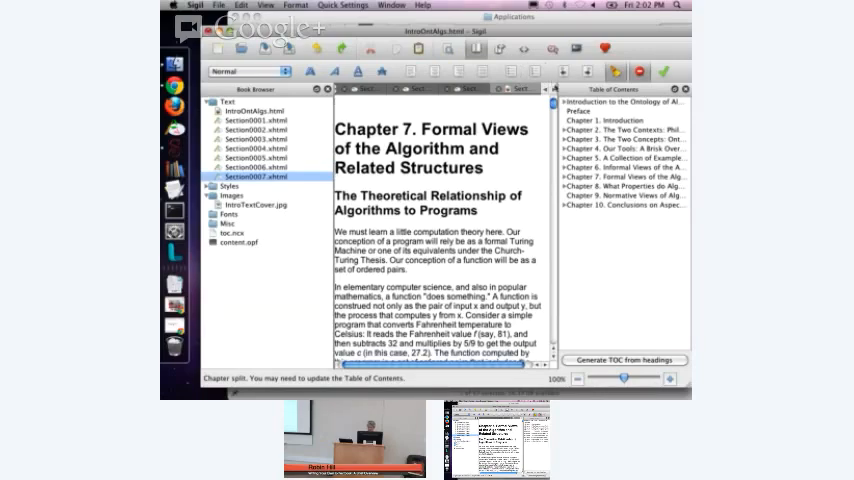
Split Chapter 10 off into its own final section file, Section0010.xhtml
{"action": "scroll", "scroll_direction": "down", "scroll_amount": 3}
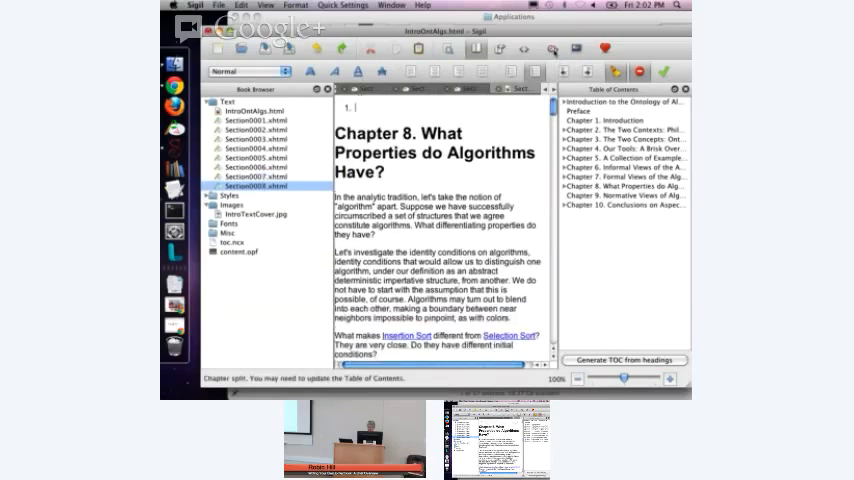
{"action": "scroll", "scroll_direction": "down", "scroll_amount": 3}
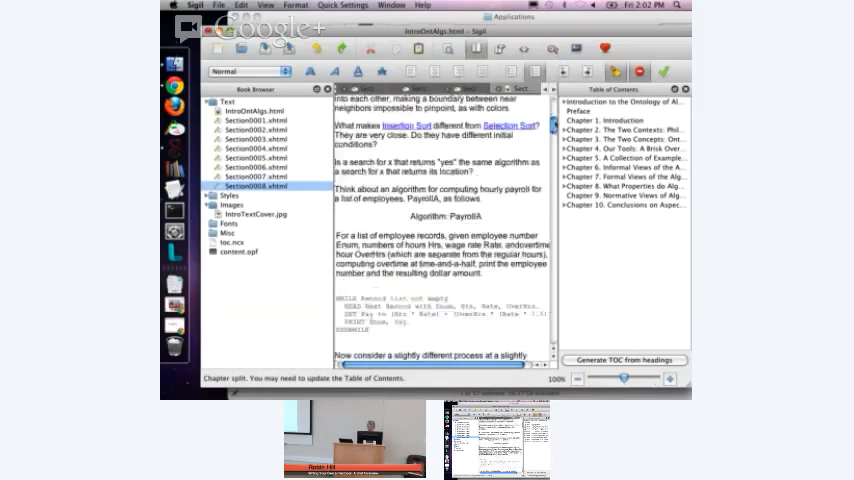
{"action": "scroll", "scroll_direction": "down", "scroll_amount": 3}
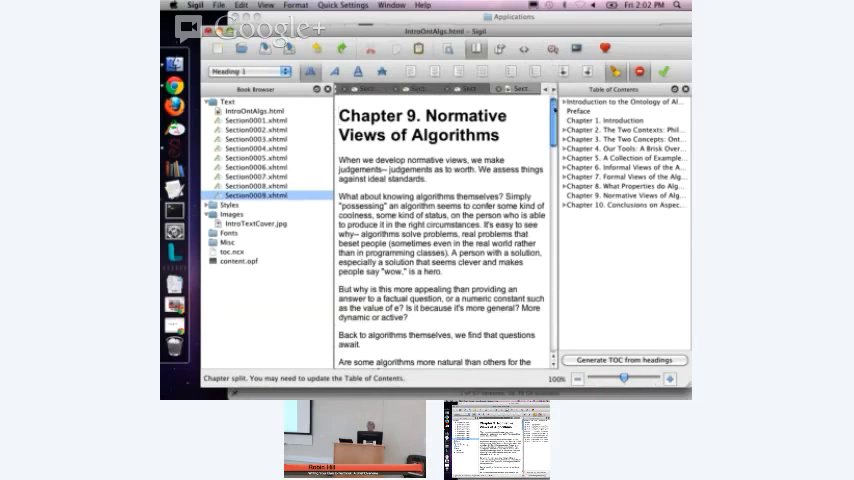
{"action": "scroll", "scroll_direction": "down", "scroll_amount": 3}
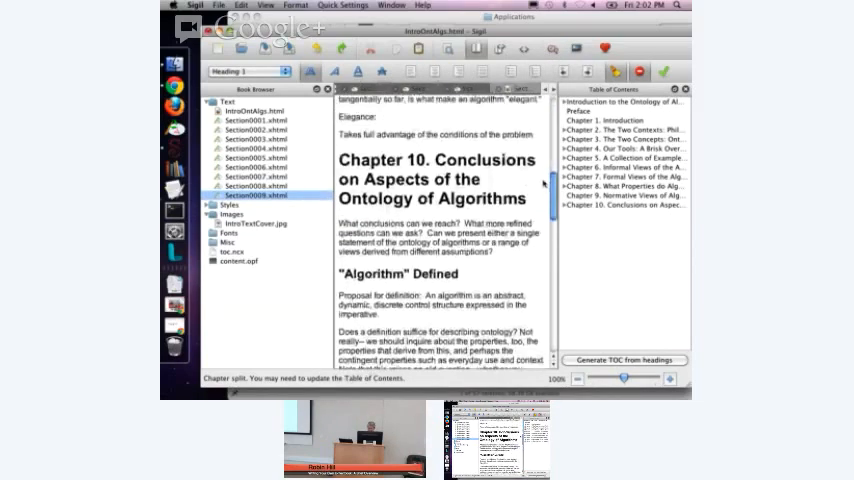
{"action": "left_click", "coordinate": [248, 71]}
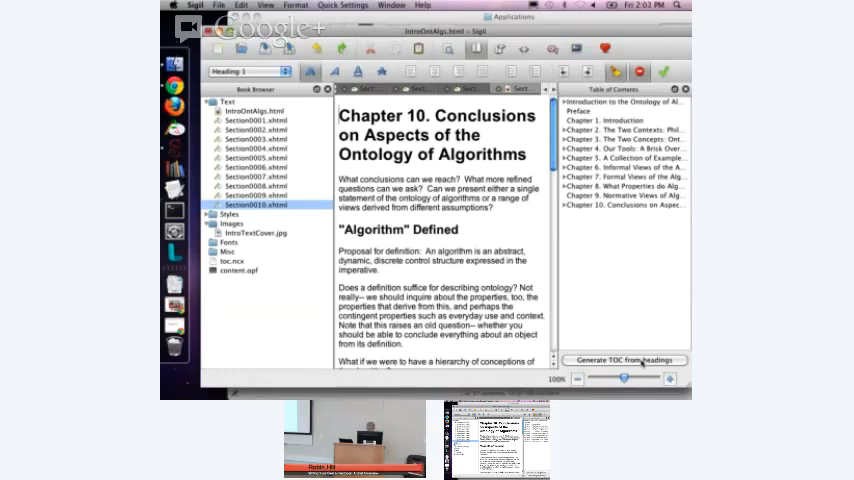
Generate the TOC from headings, accepting the Heading Selector entries for Chapters 1–10
{"action": "left_click", "coordinate": [622, 360]}
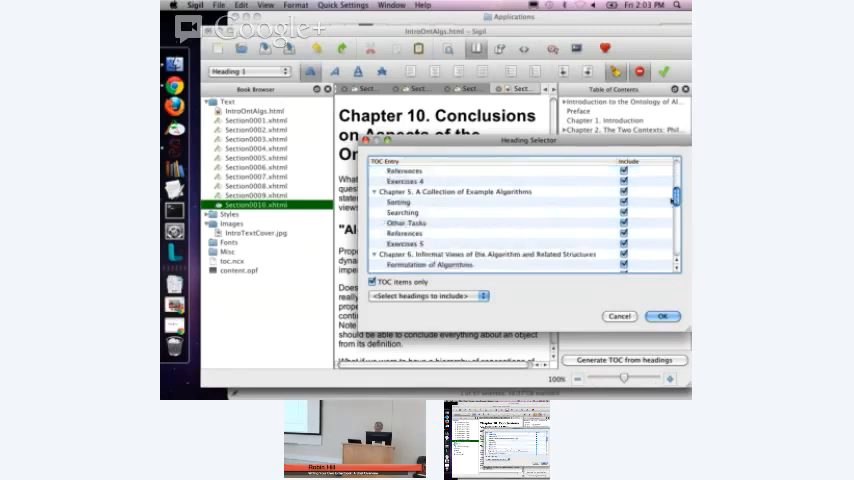
{"action": "scroll", "scroll_direction": "down", "scroll_amount": 3}
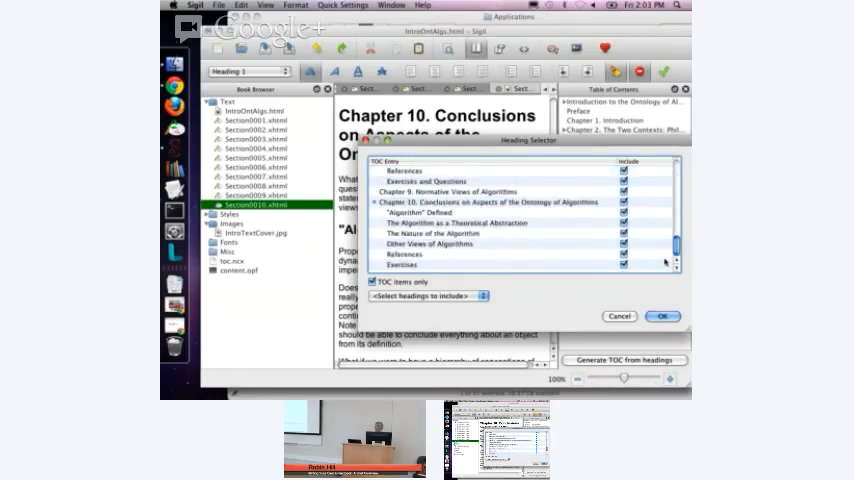
{"action": "left_click", "coordinate": [660, 316]}
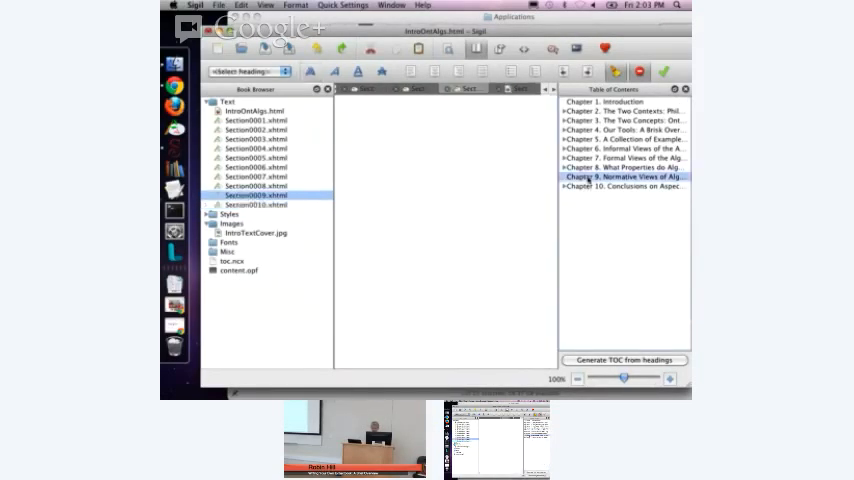
Jump to Chapter 9, then begin saving the book as IntroOntAlgs.epub in EPUB format
{"action": "left_click", "coordinate": [620, 176]}
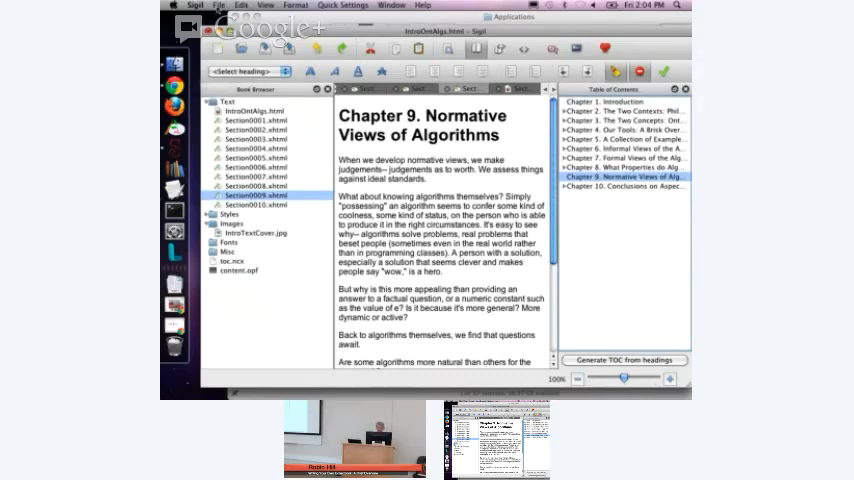
{"action": "left_click", "coordinate": [217, 5]}
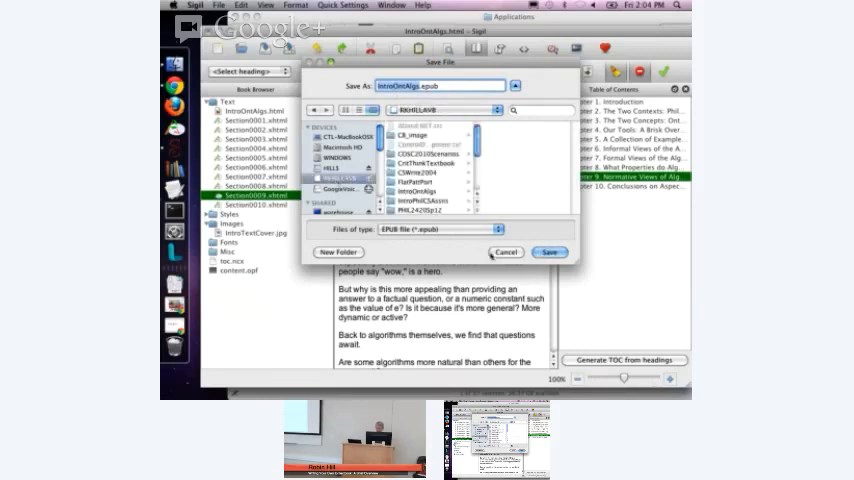
Write IntroOntAlgs.epub to disk, then switch over to Finder
{"action": "left_click", "coordinate": [549, 251]}
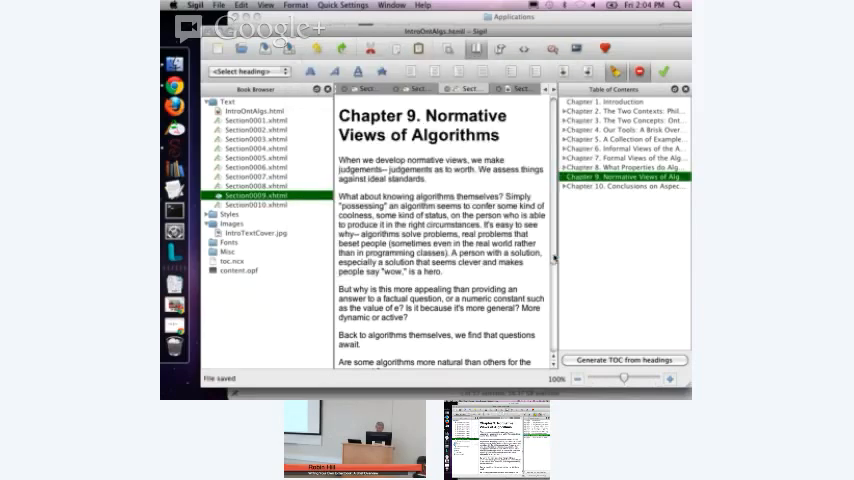
{"action": "left_click", "coordinate": [248, 71]}
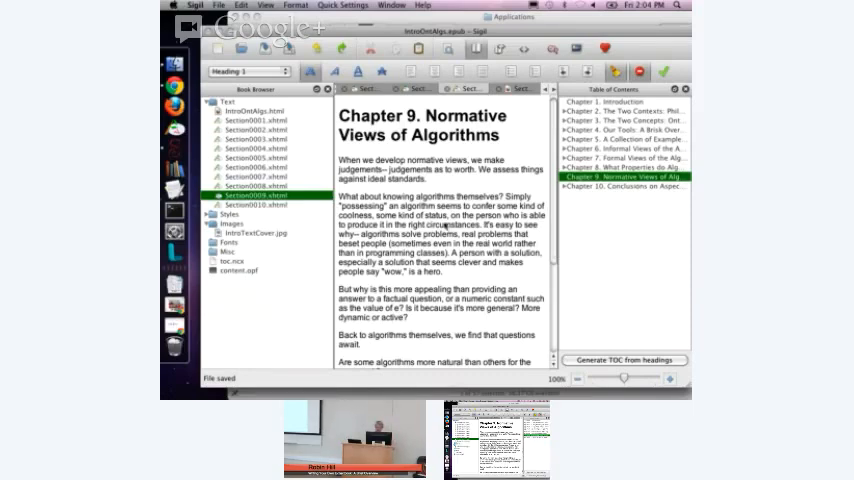
{"action": "left_click", "coordinate": [196, 6]}
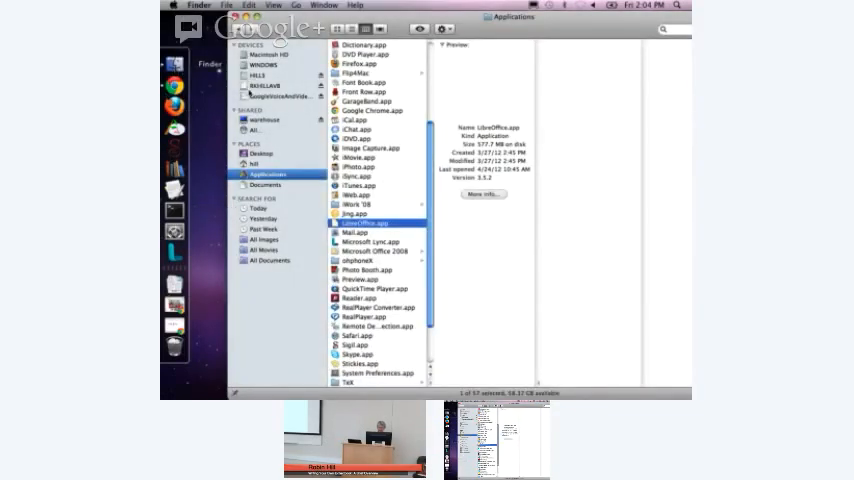
Browse the RKHILLAVB drive into the IntroOntAlgs folder in Finder, then launch calibre
{"action": "left_click", "coordinate": [269, 85]}
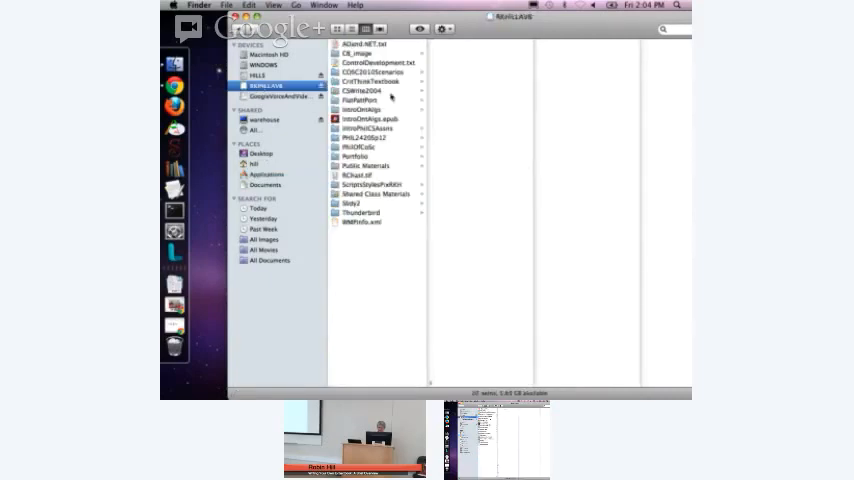
{"action": "left_click", "coordinate": [367, 109]}
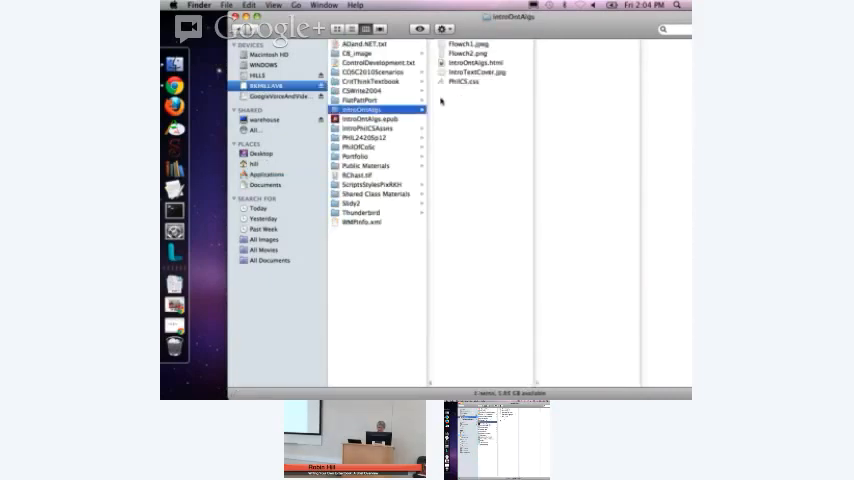
{"action": "left_click", "coordinate": [370, 118]}
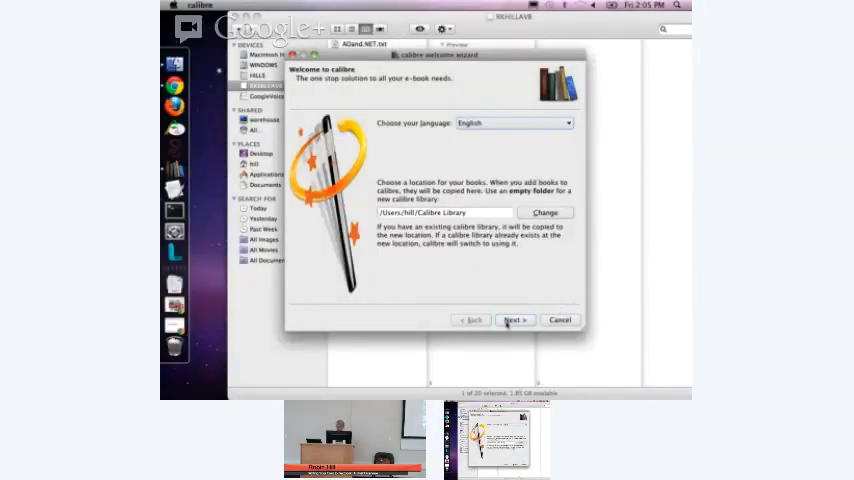
Complete calibre's welcome wizard keeping English, the default library folder and device choice
{"action": "left_click", "coordinate": [513, 319]}
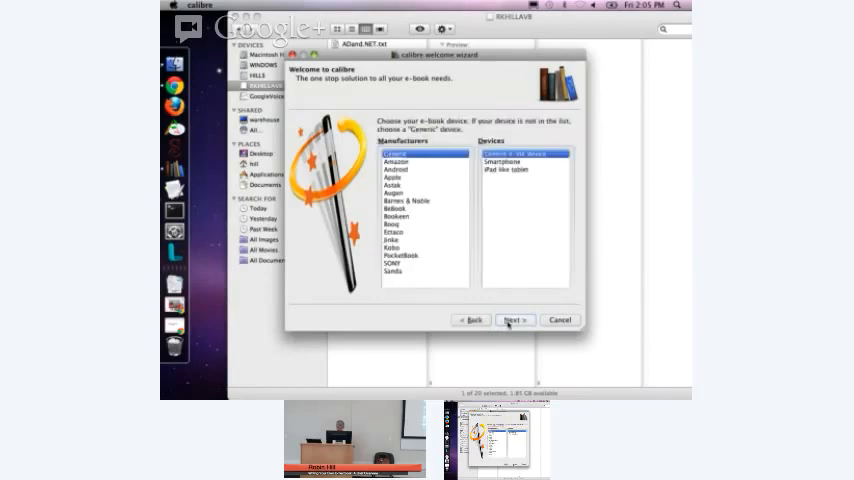
{"action": "left_click", "coordinate": [514, 319]}
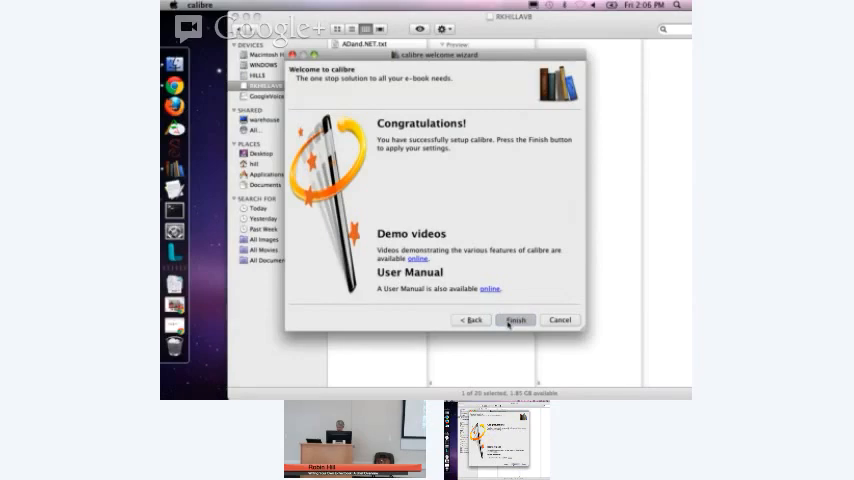
{"action": "left_click", "coordinate": [515, 319]}
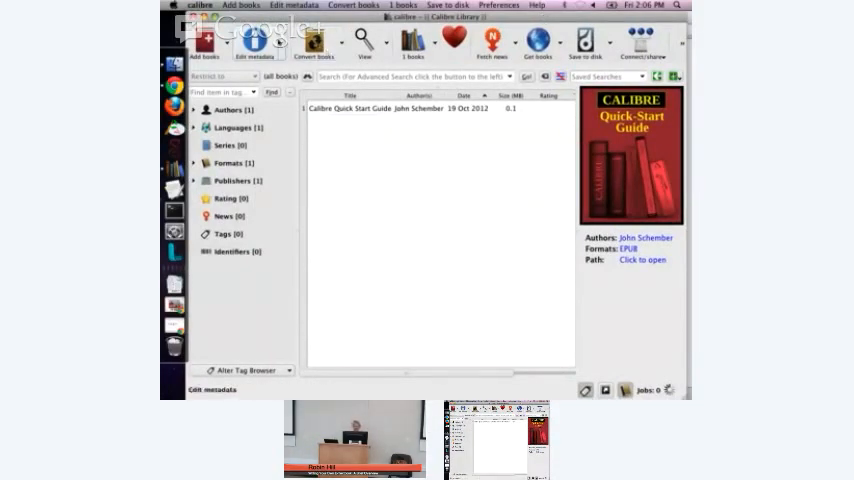
Connect the Sony Reader so calibre shows the Quick Start Guide in main memory
{"action": "left_click", "coordinate": [350, 108]}
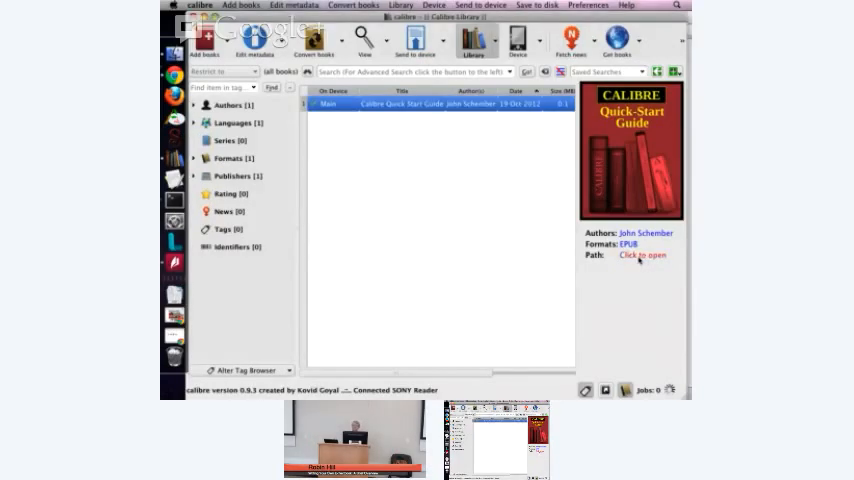
{"action": "mouse_move", "coordinate": [643, 255]}
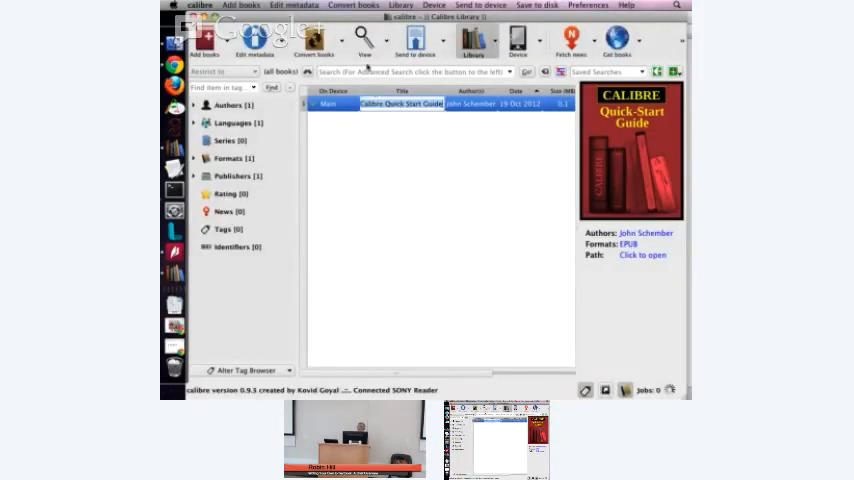
Choose a viewing option from the View button's menu, launching Reader for Mac
{"action": "left_click", "coordinate": [386, 48]}
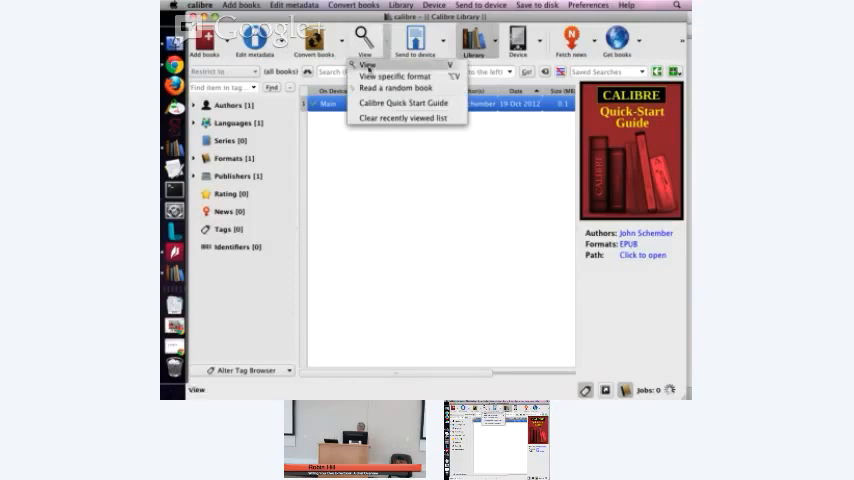
{"action": "left_click", "coordinate": [404, 103]}
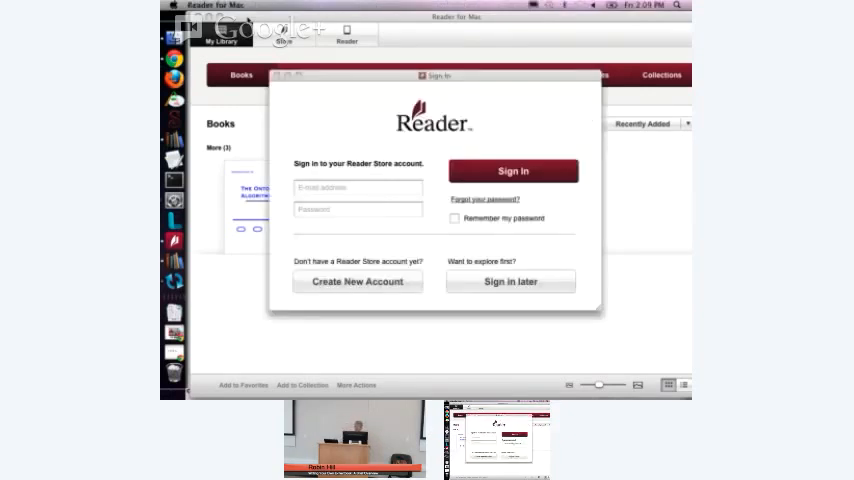
Skip the Reader Store sign-in in Reader for Mac with Sign in later
{"action": "left_click", "coordinate": [357, 188]}
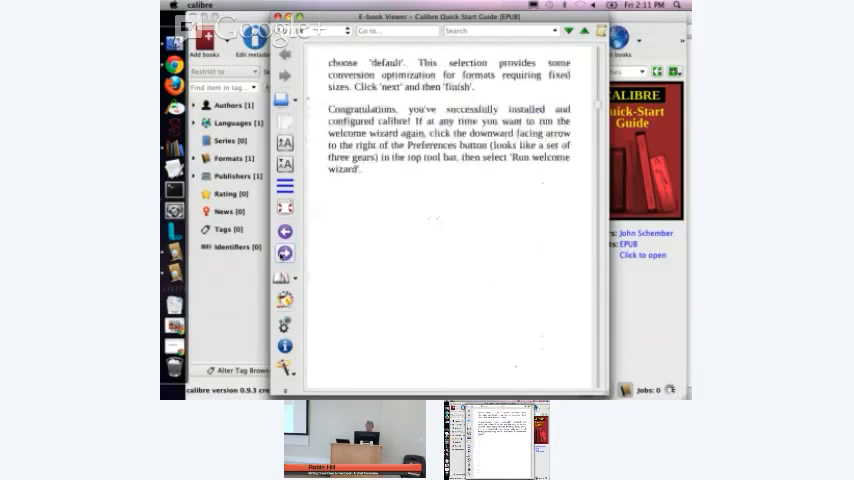
Page forward to the last page of the Calibre Quick Start Guide
{"action": "left_click", "coordinate": [284, 256]}
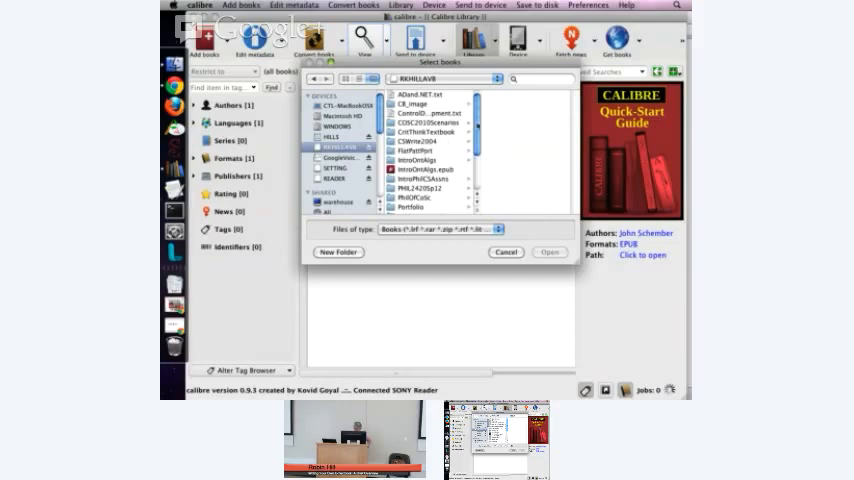
Add IntroOntAlgs.epub from the RKHILLAVB drive and select the new book
{"action": "left_click", "coordinate": [424, 169]}
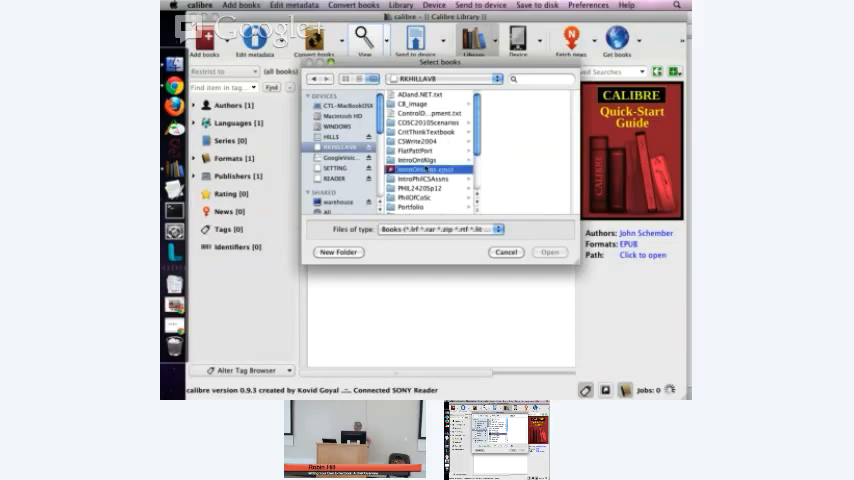
{"action": "left_click", "coordinate": [425, 213]}
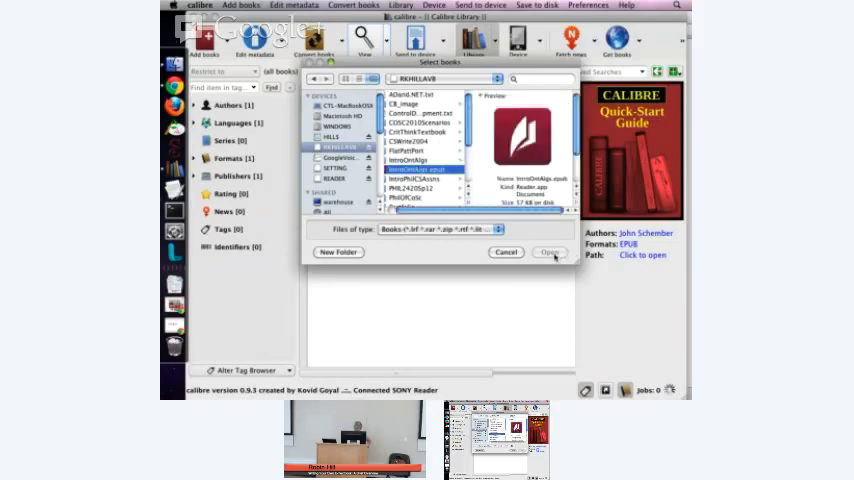
{"action": "left_click", "coordinate": [550, 252]}
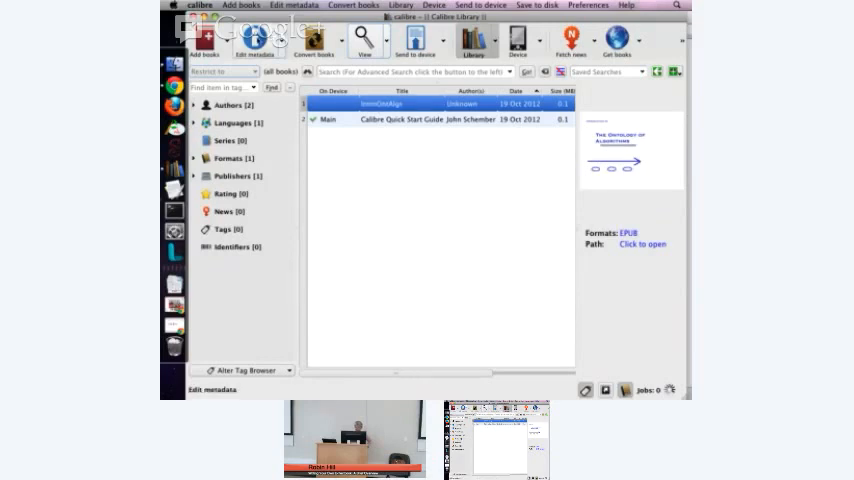
{"action": "left_click", "coordinate": [256, 41]}
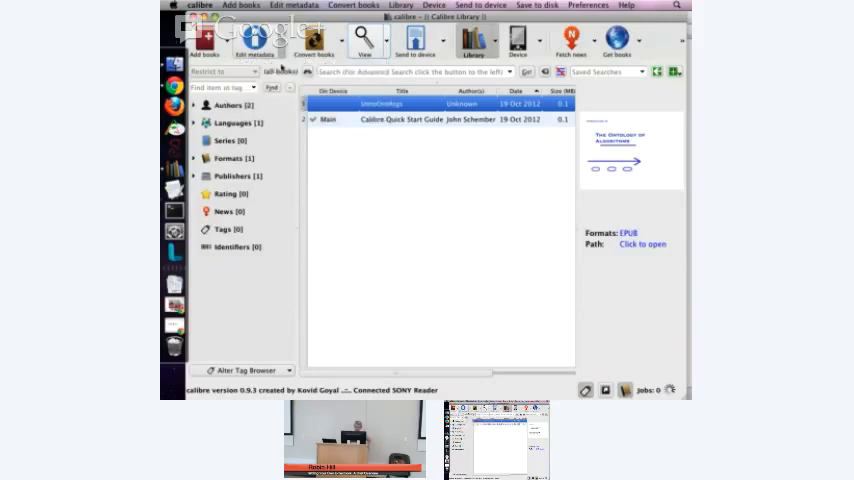
Open Edit metadata for the IntroOntAlgs book and start retyping its title
{"action": "left_click", "coordinate": [259, 40]}
{"action": "type", "text": "Introduction to th"}
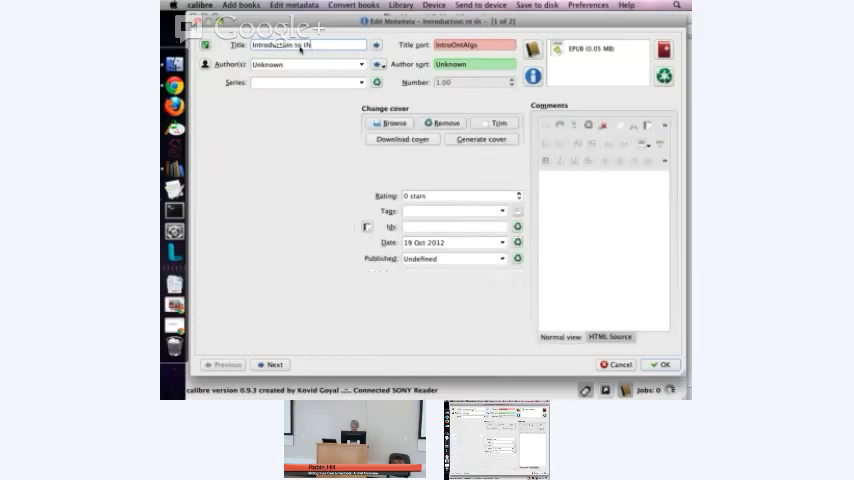
Title the book 'Introduction to the Ontology of Algorithms' with author Robin Hill
{"action": "left_click", "coordinate": [481, 139]}
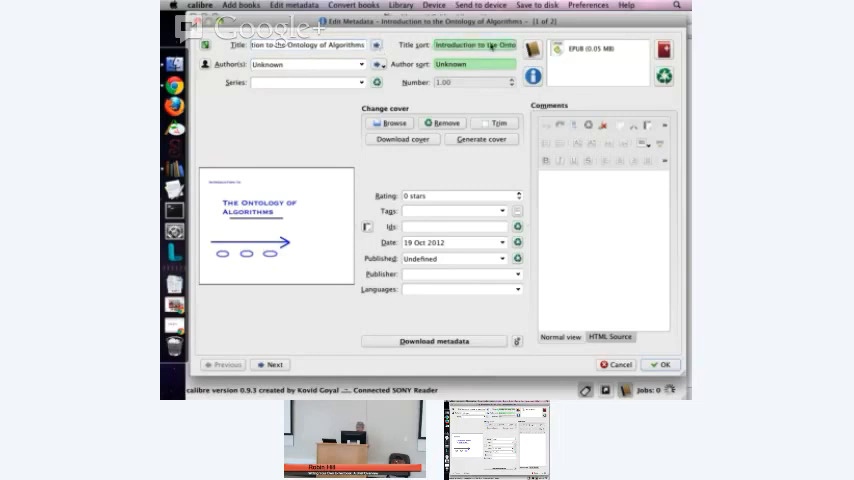
{"action": "mouse_move", "coordinate": [475, 45]}
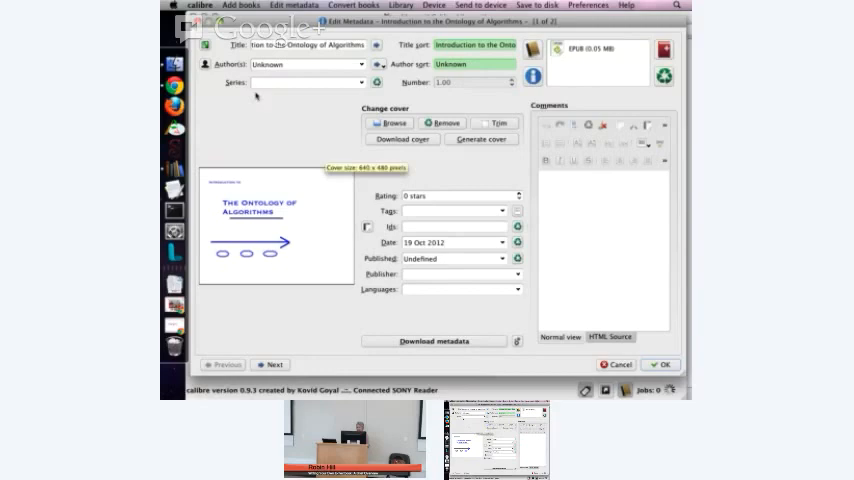
{"action": "left_click", "coordinate": [306, 64]}
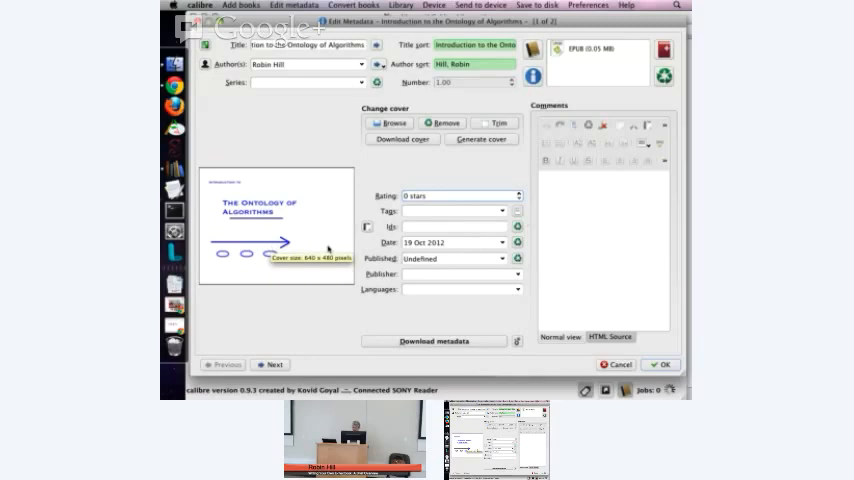
{"action": "mouse_move", "coordinate": [650, 368]}
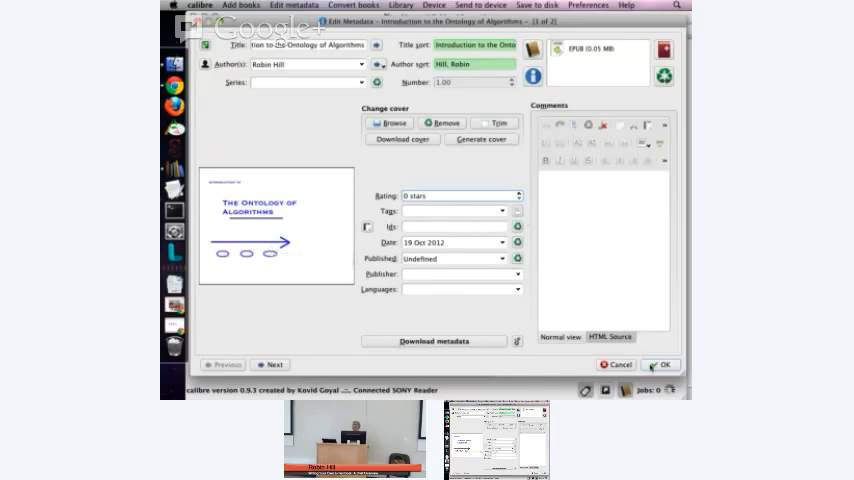
Save the new title and author metadata with OK
{"action": "left_click", "coordinate": [659, 364]}
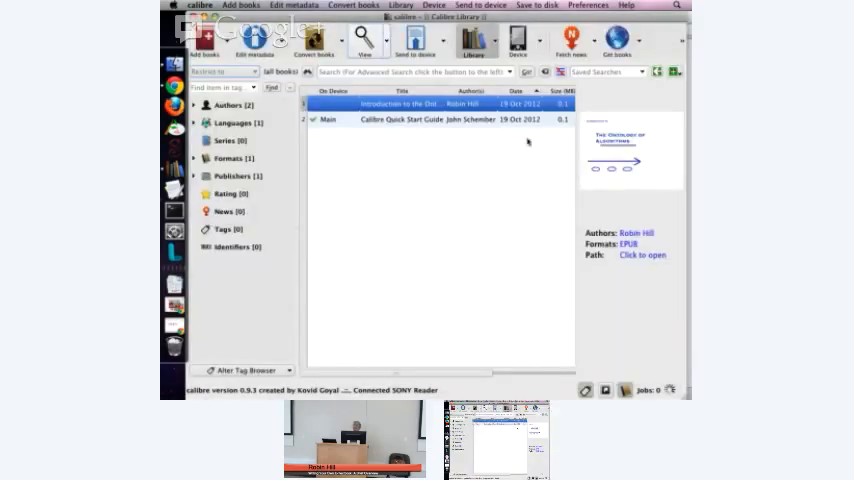
{"action": "mouse_move", "coordinate": [520, 120]}
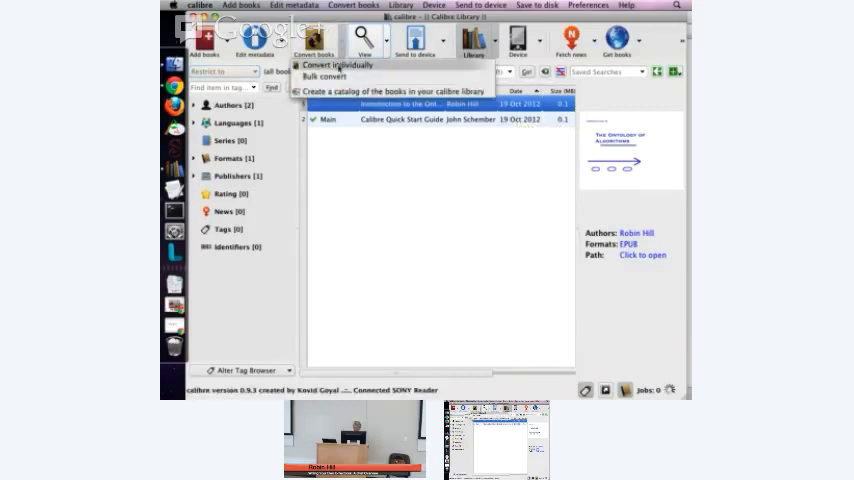
Convert the book individually and set output format to MOBI, correcting a mistaken LIT choice
{"action": "left_click", "coordinate": [335, 64]}
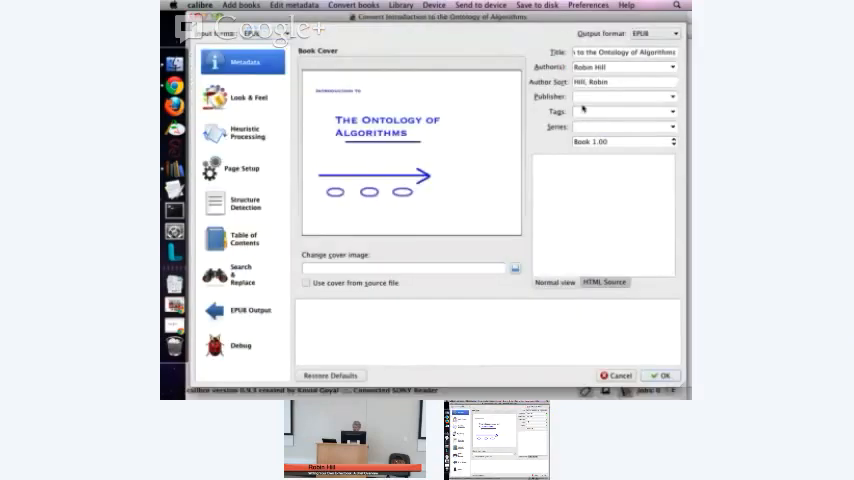
{"action": "left_click", "coordinate": [653, 33]}
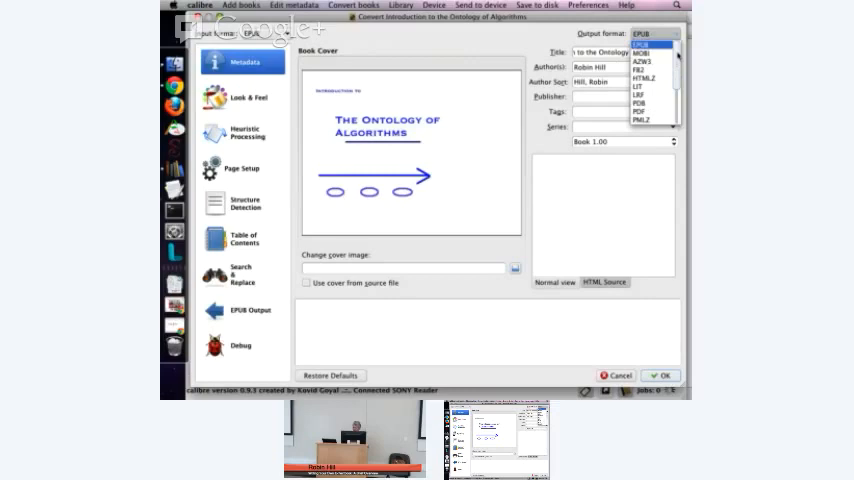
{"action": "mouse_move", "coordinate": [642, 93]}
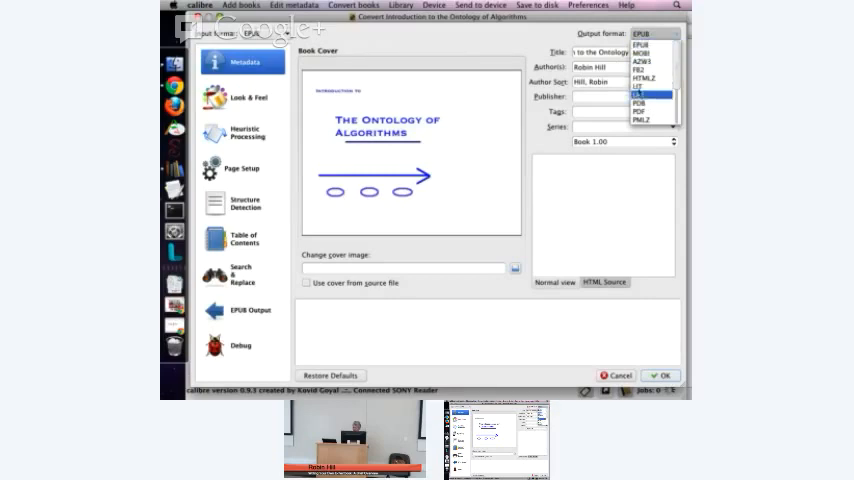
{"action": "left_click", "coordinate": [638, 88]}
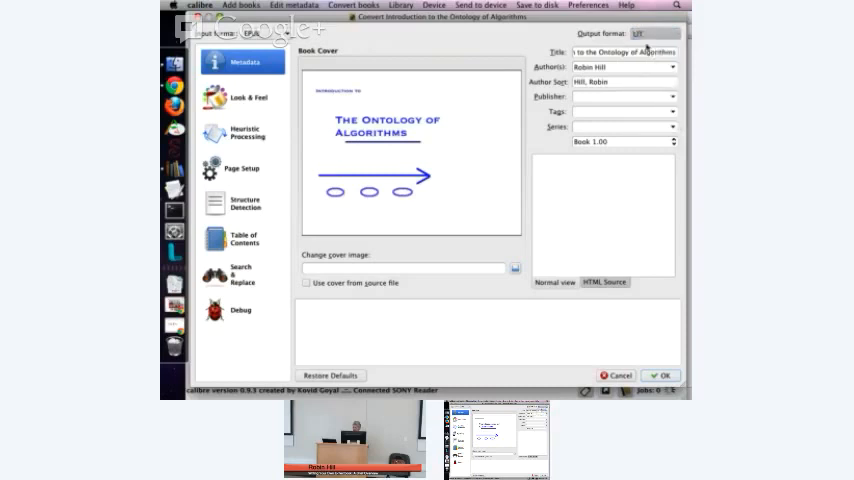
{"action": "left_click", "coordinate": [648, 34]}
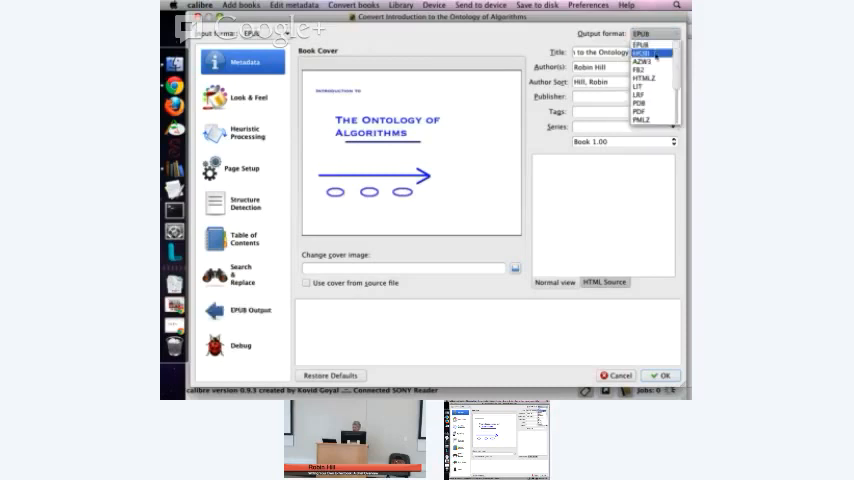
{"action": "left_click", "coordinate": [643, 52]}
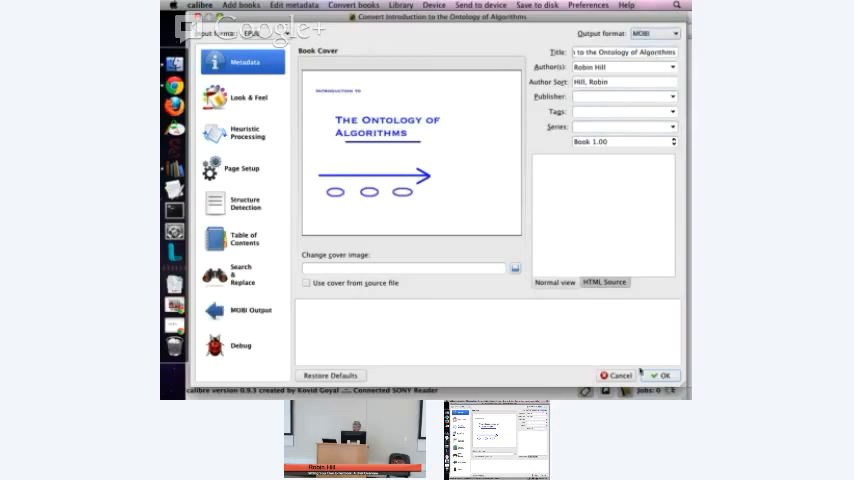
Start the MOBI conversion job so Jobs shows 1
{"action": "left_click", "coordinate": [658, 375]}
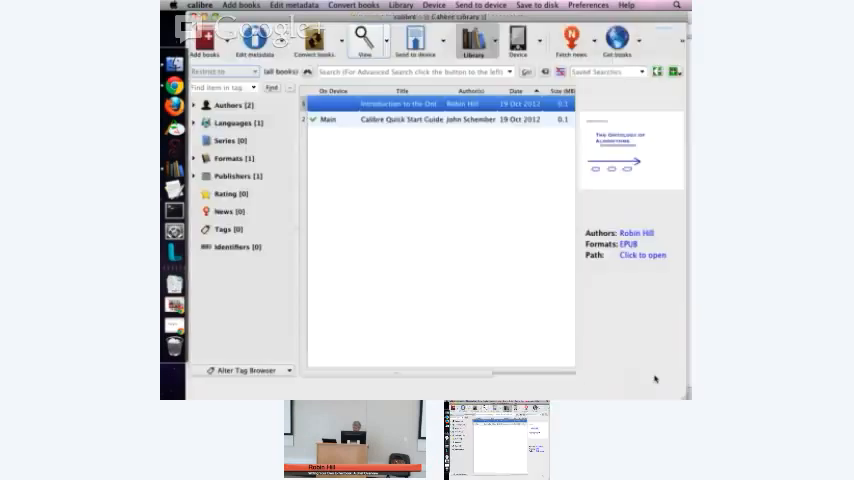
{"action": "left_click", "coordinate": [310, 41]}
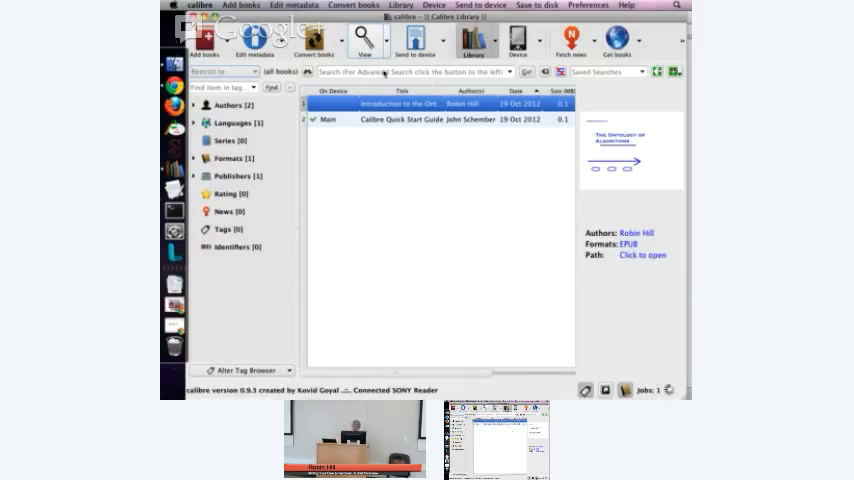
Convert the book individually to PDF, starting a second job
{"action": "left_click", "coordinate": [314, 42]}
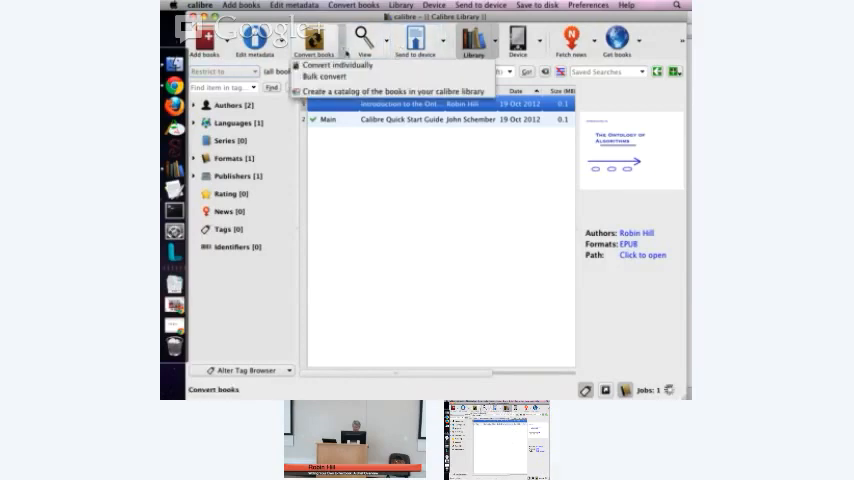
{"action": "left_click", "coordinate": [337, 64]}
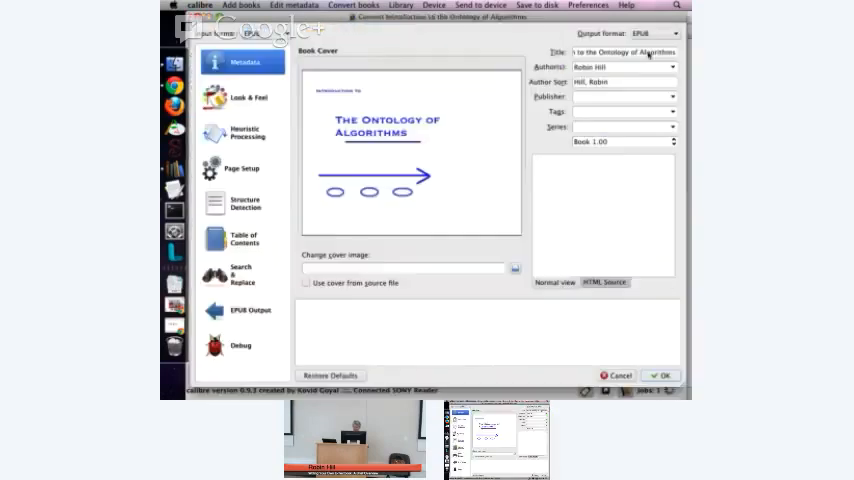
{"action": "left_click", "coordinate": [655, 33]}
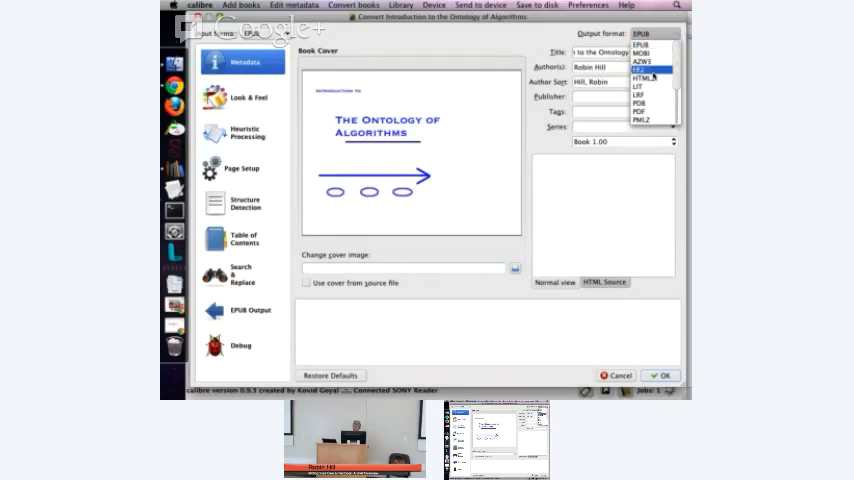
{"action": "left_click", "coordinate": [642, 46]}
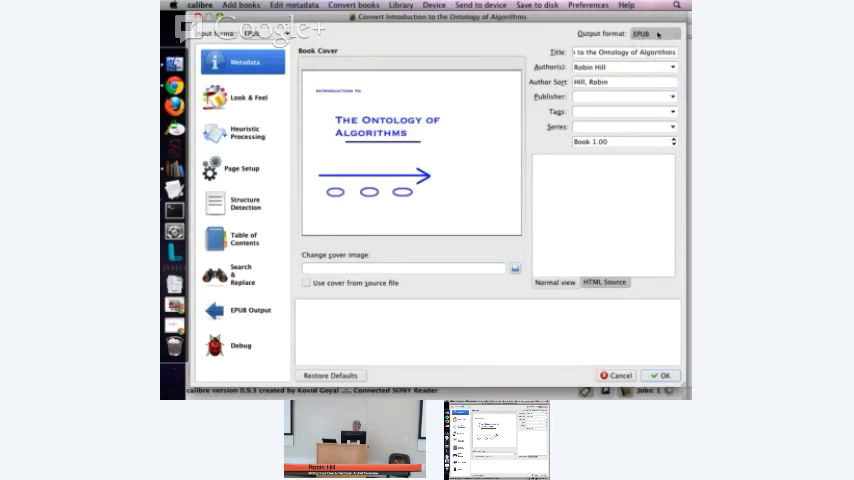
{"action": "left_click", "coordinate": [650, 33]}
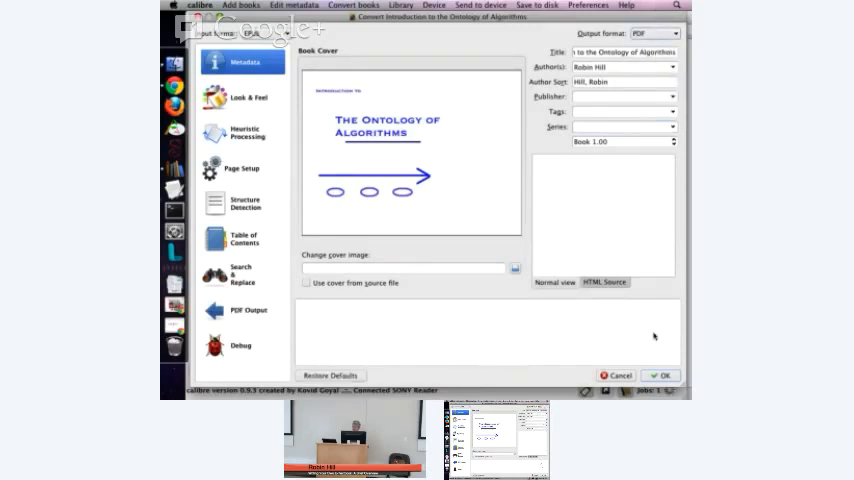
{"action": "left_click", "coordinate": [661, 375]}
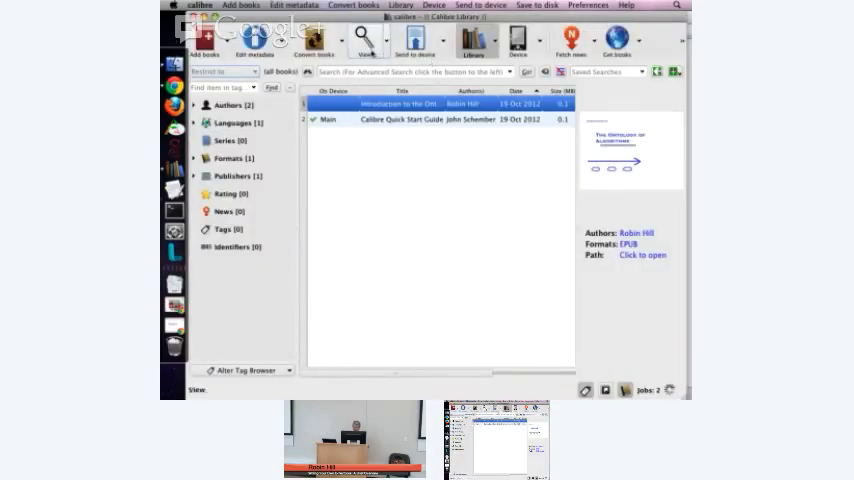
Reopen Convert individually for the book and list the output formats
{"action": "left_click", "coordinate": [313, 42]}
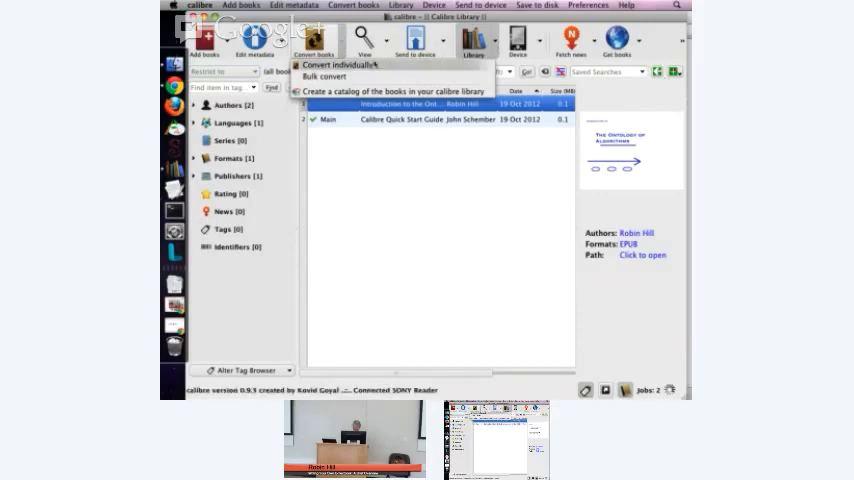
{"action": "left_click", "coordinate": [313, 42]}
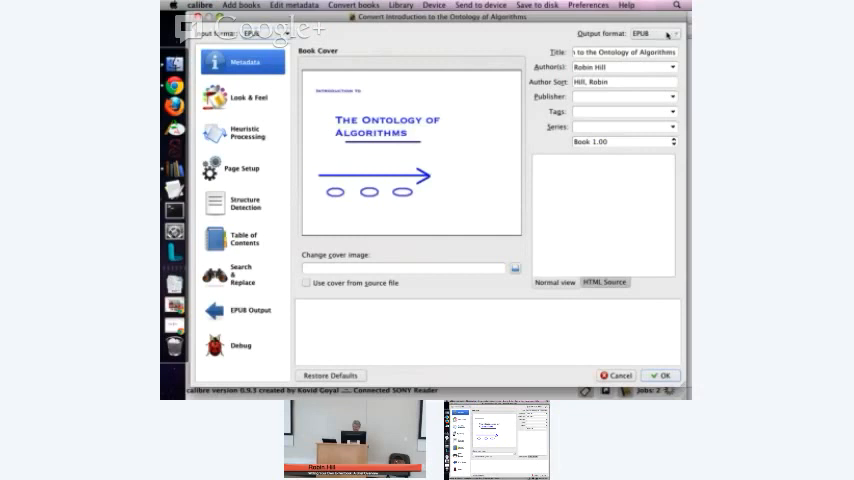
{"action": "left_click", "coordinate": [648, 33]}
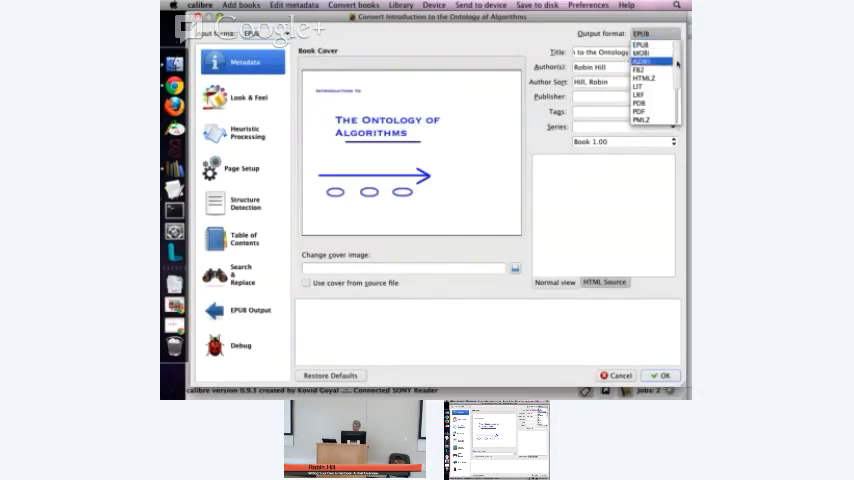
{"action": "scroll", "scroll_direction": "down", "scroll_amount": 3}
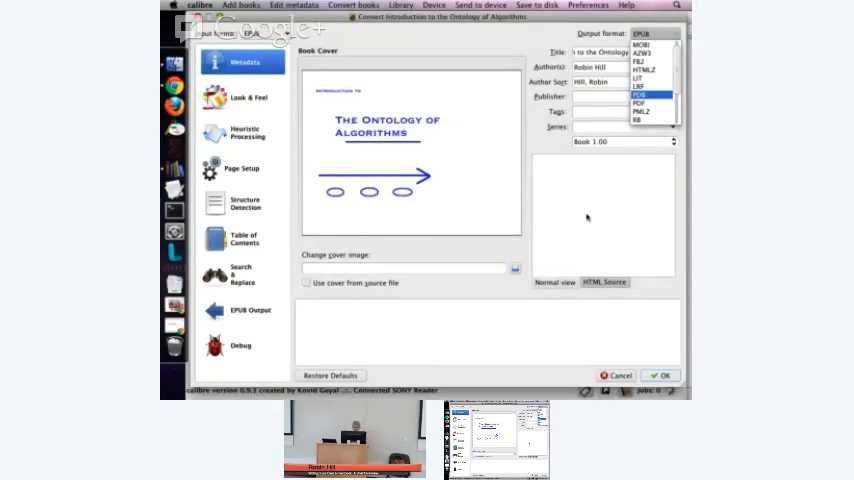
{"action": "mouse_move", "coordinate": [650, 335]}
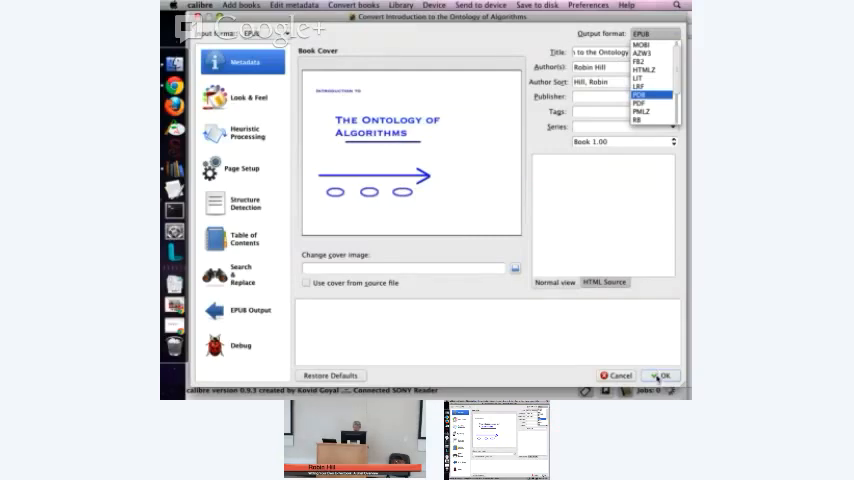
Confirm the conversion so the book holds EPUB, MOBI, ORIGINAL_EPUB and PDF formats
{"action": "left_click", "coordinate": [661, 375]}
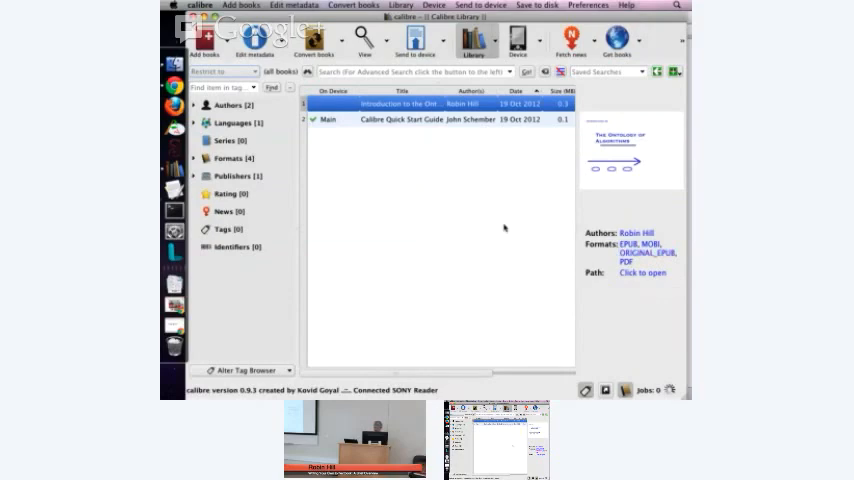
{"action": "mouse_move", "coordinate": [504, 228]}
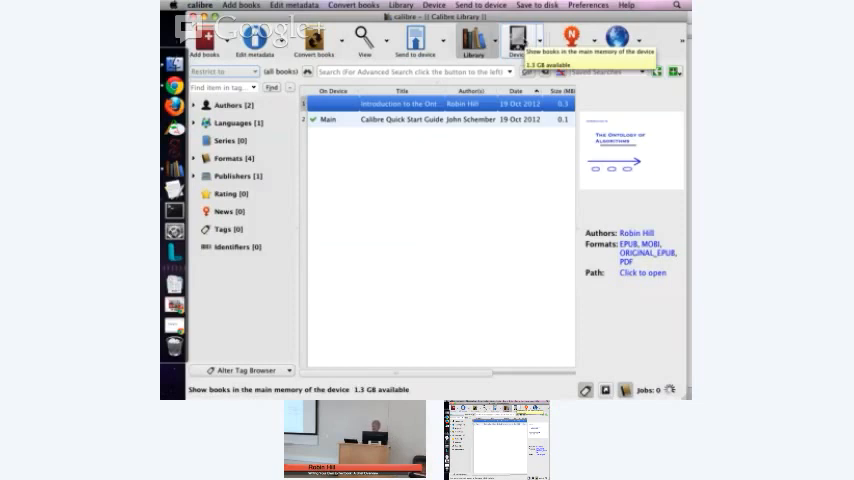
Send the Ontology of Algorithms book to the Sony Reader from the Device menu
{"action": "left_click", "coordinate": [520, 40]}
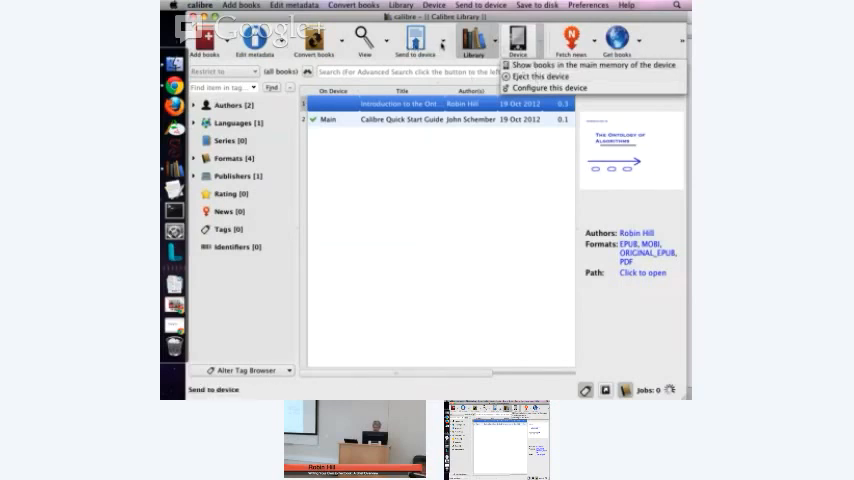
{"action": "left_click", "coordinate": [414, 41]}
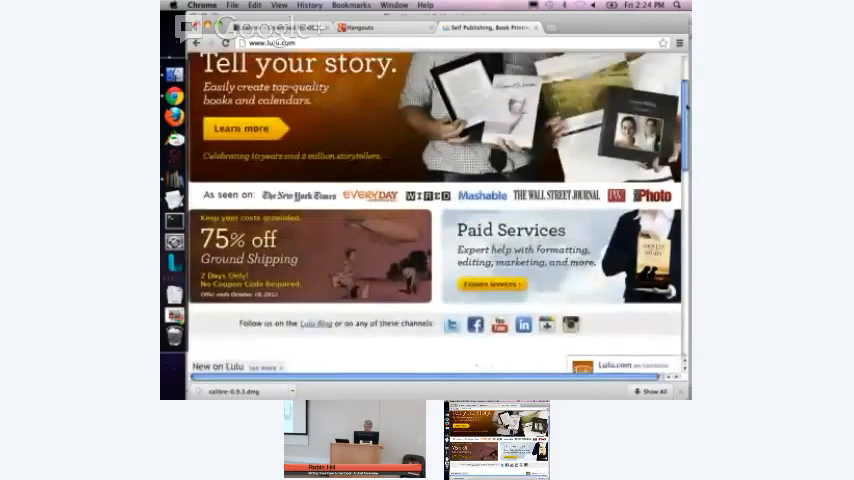
Scroll Lulu's homepage down to the New on Lulu and Staff Picks listings
{"action": "scroll", "scroll_direction": "down", "scroll_amount": 3}
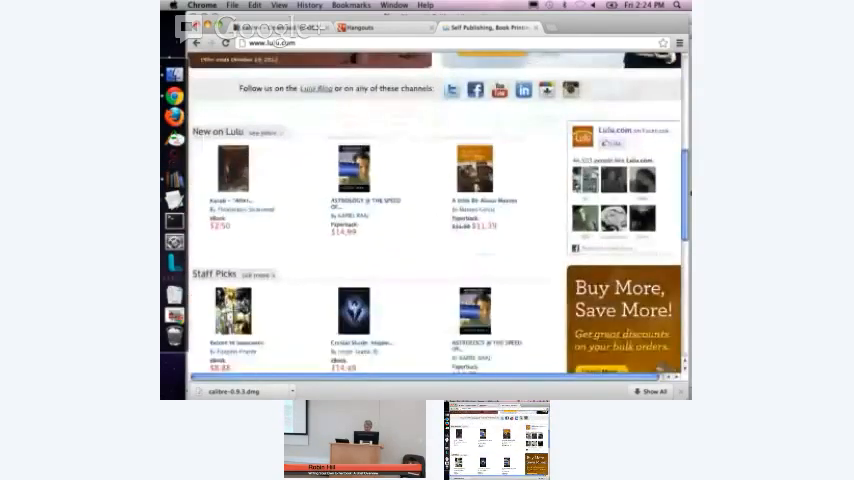